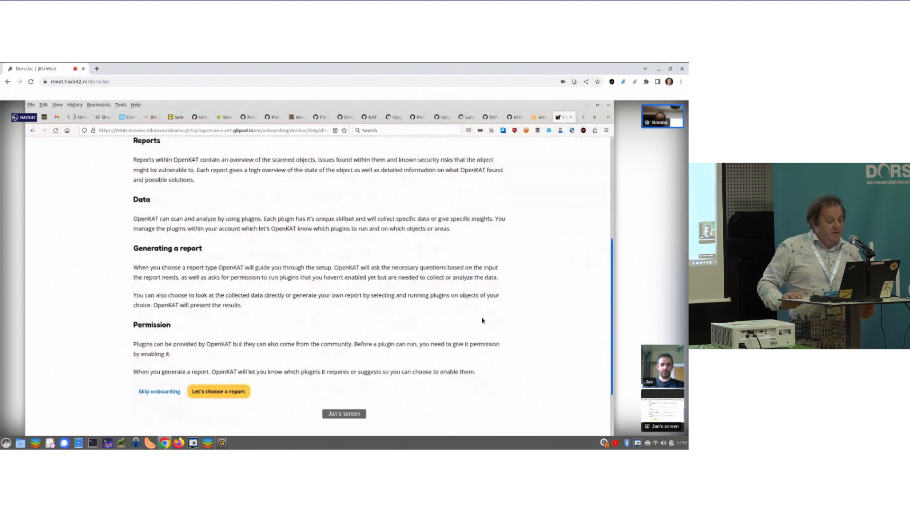
mouse_move(255, 324)
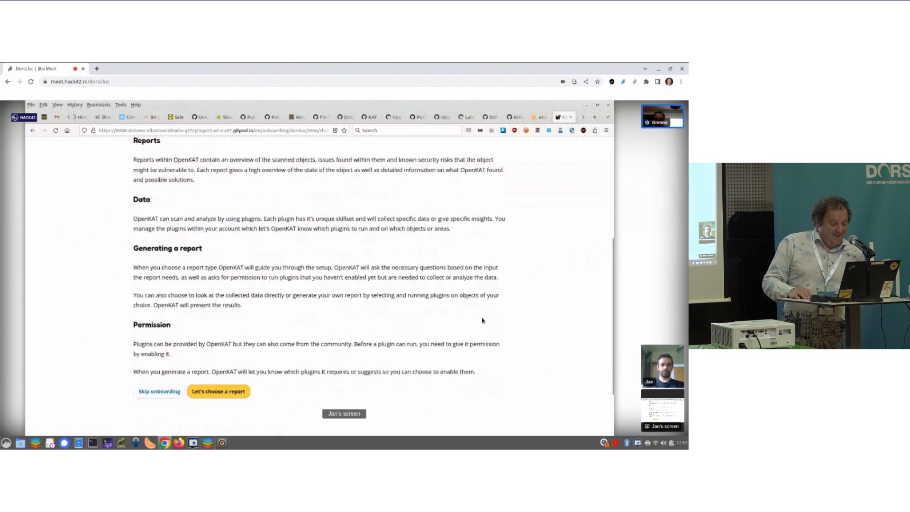
Continue past the introduction and choose the DNS report, reaching the Setup scan step.
click(218, 390)
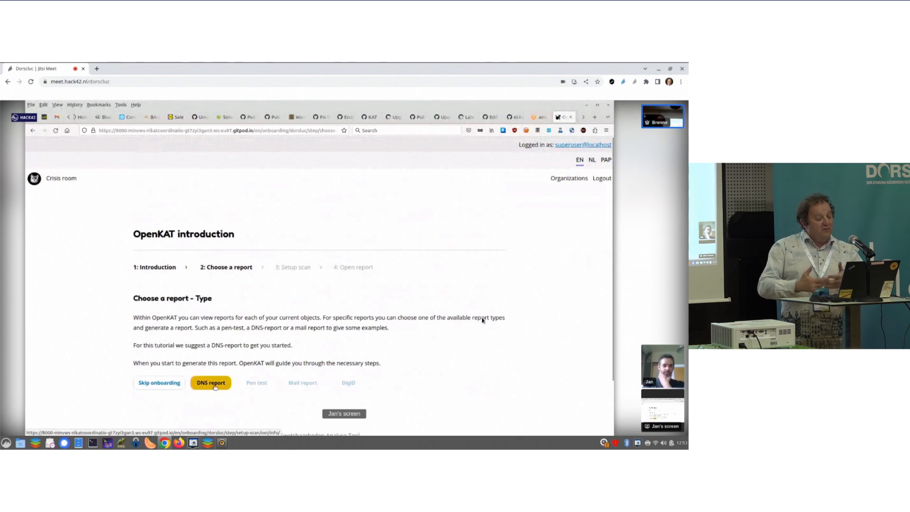
click(211, 381)
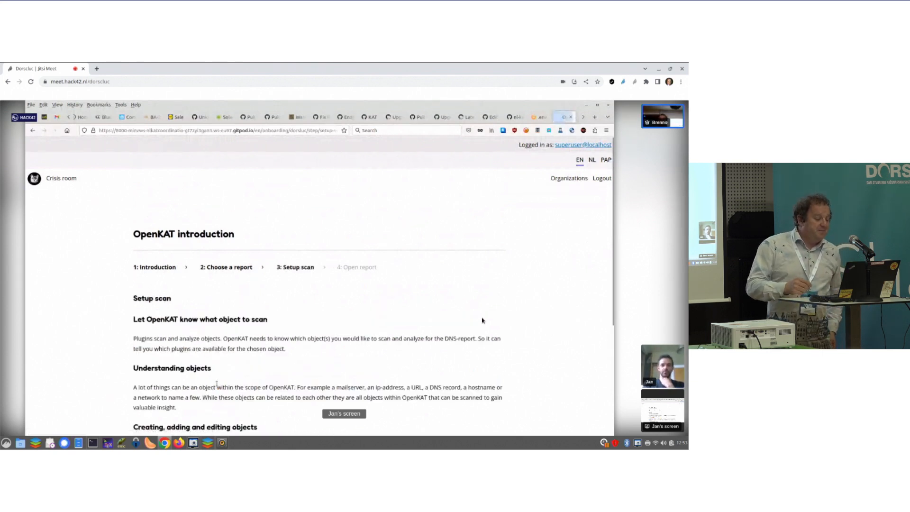
scroll(down, 3)
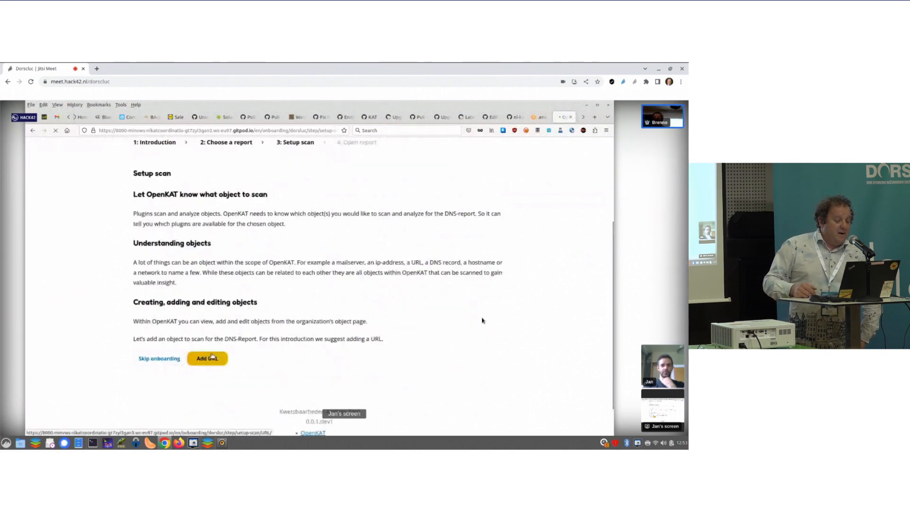
click(206, 358)
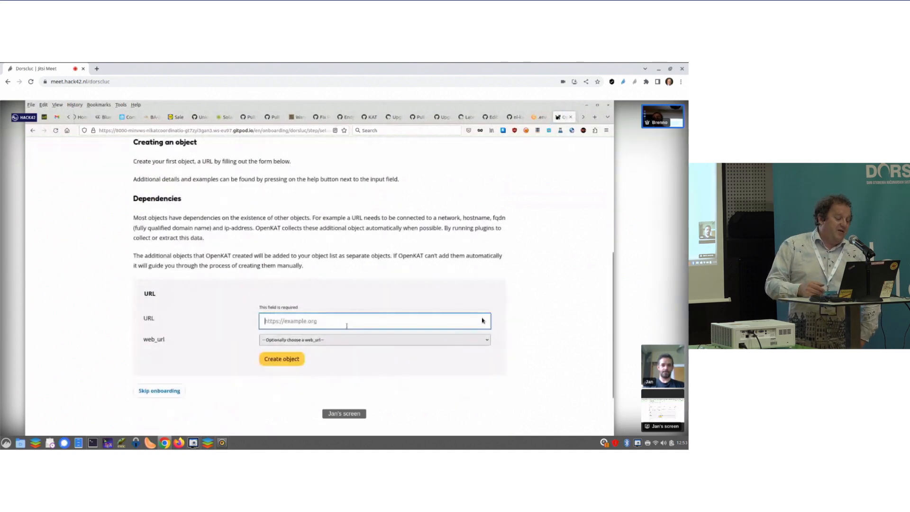
text(https://mispo.es)
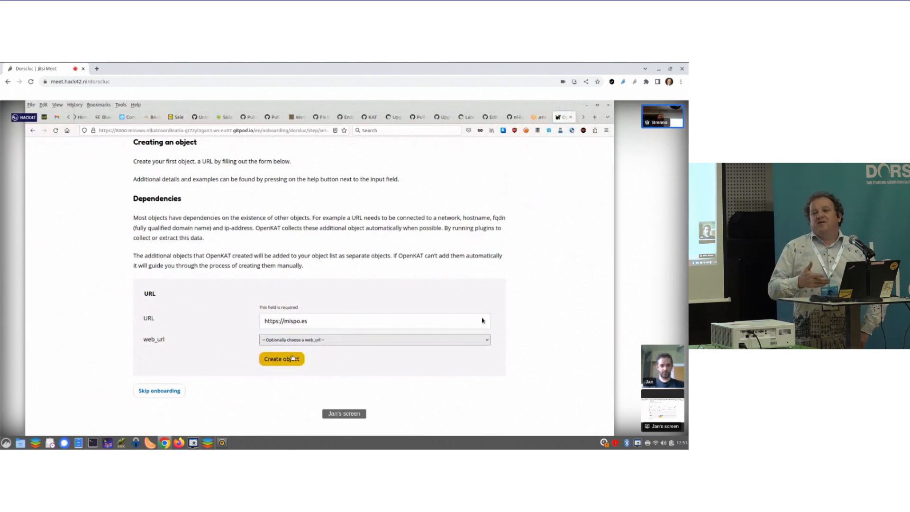
click(281, 358)
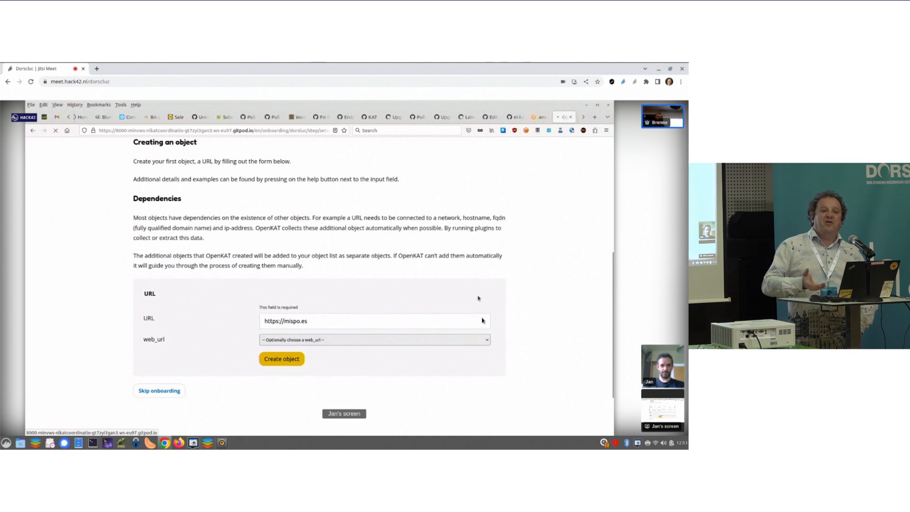
click(280, 358)
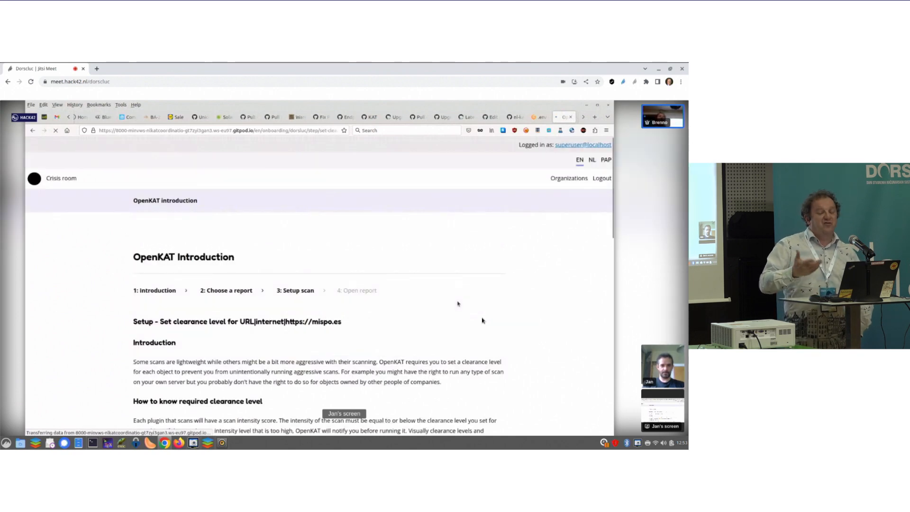
Set the new object's clearance level to L2.
scroll(down, 3)
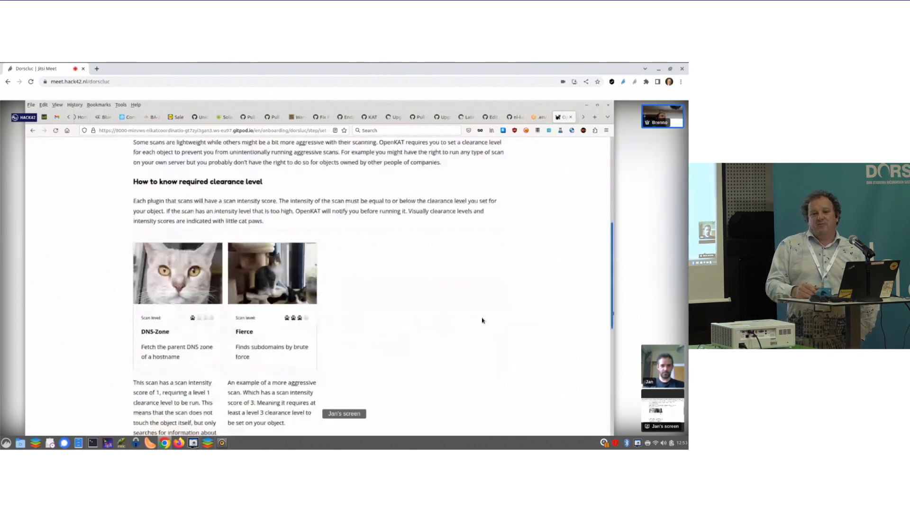
scroll(down, 3)
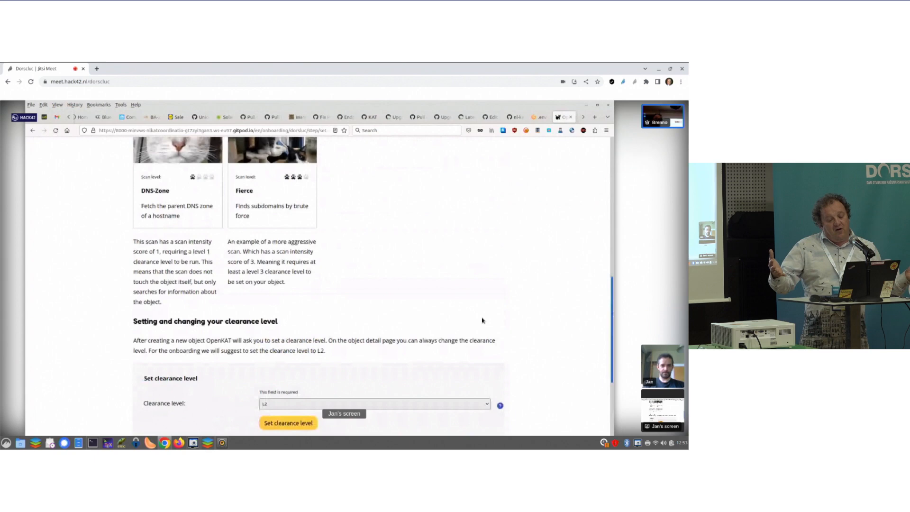
scroll(down, 3)
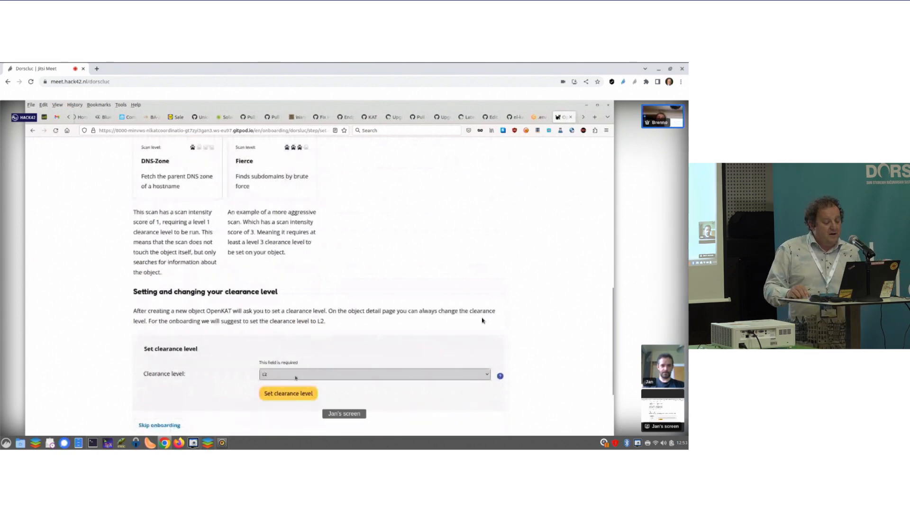
click(289, 393)
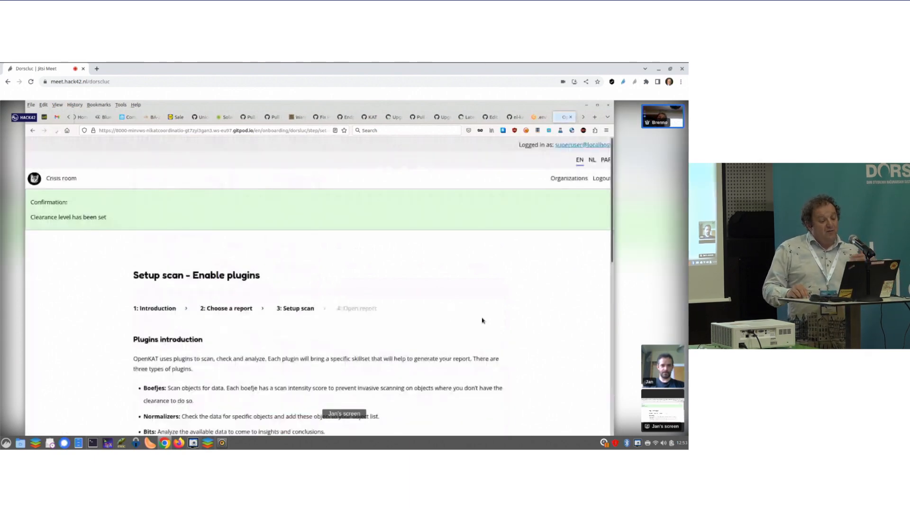
Enable the suggested DnsRecords, DnsZone and Dnssec plugins and start the scan.
scroll(down, 3)
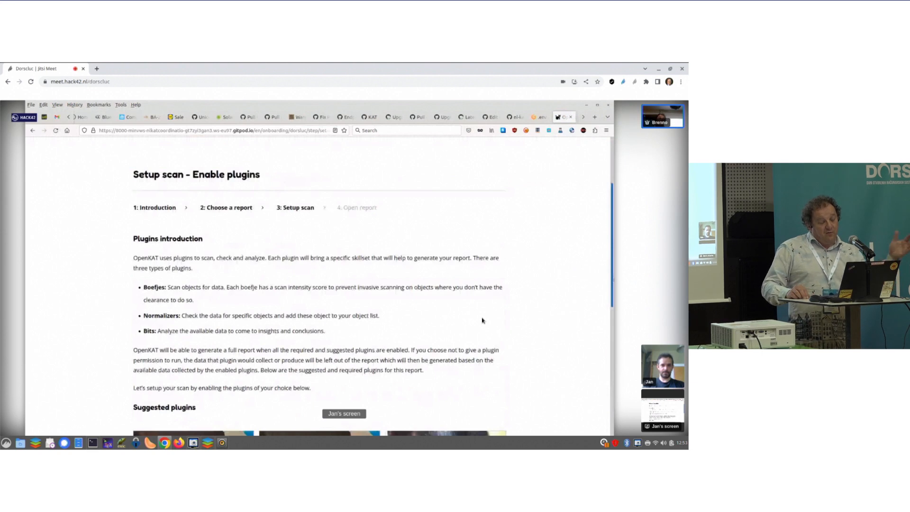
scroll(down, 3)
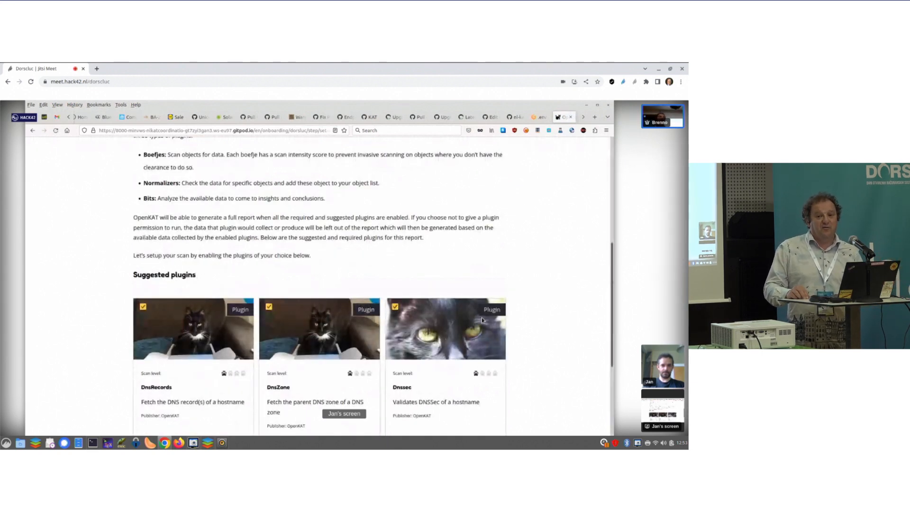
scroll(down, 3)
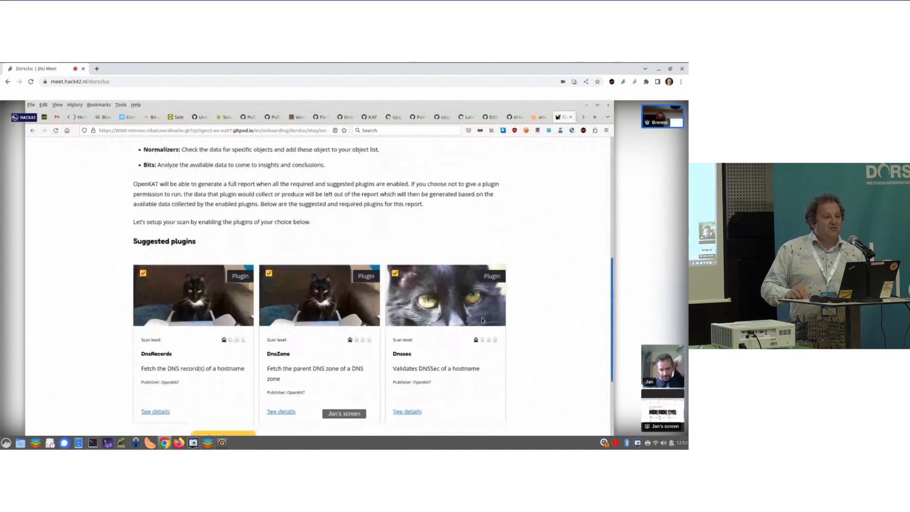
scroll(down, 3)
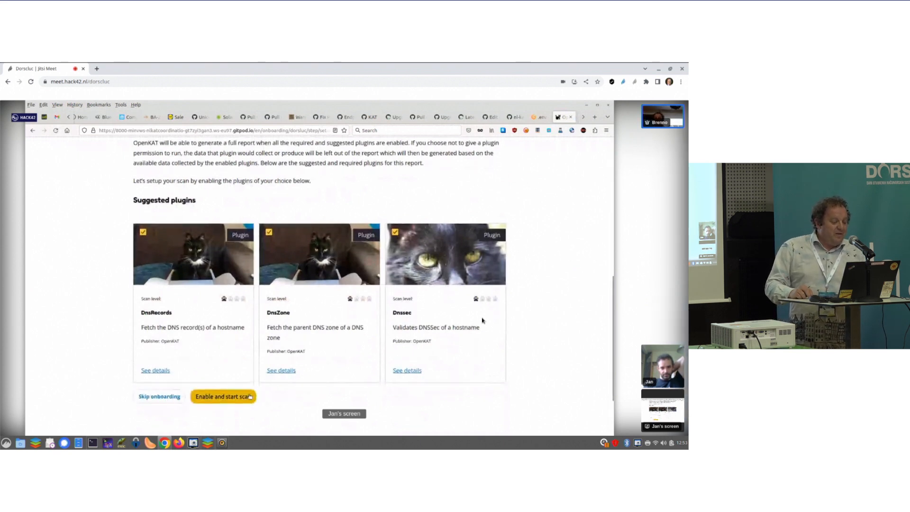
click(223, 396)
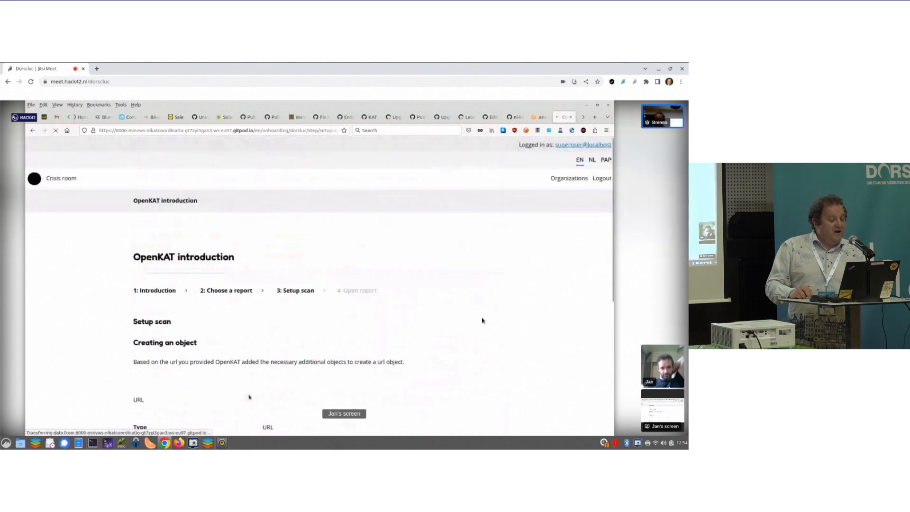
Start scanning the mispo.es URL object from the object summary.
scroll(down, 3)
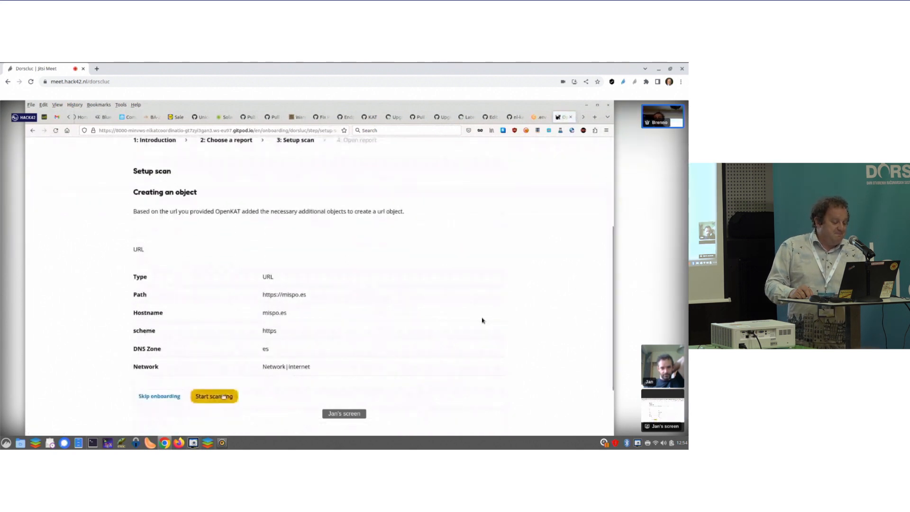
click(213, 396)
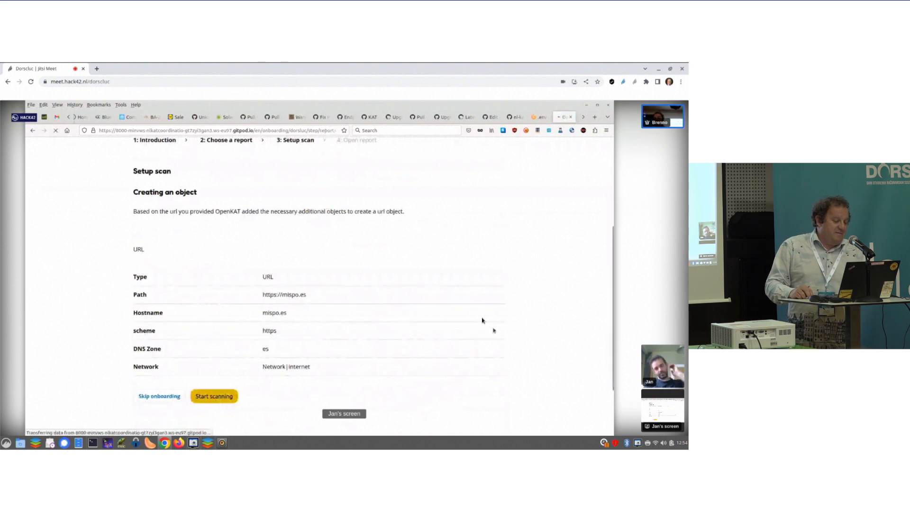
click(213, 396)
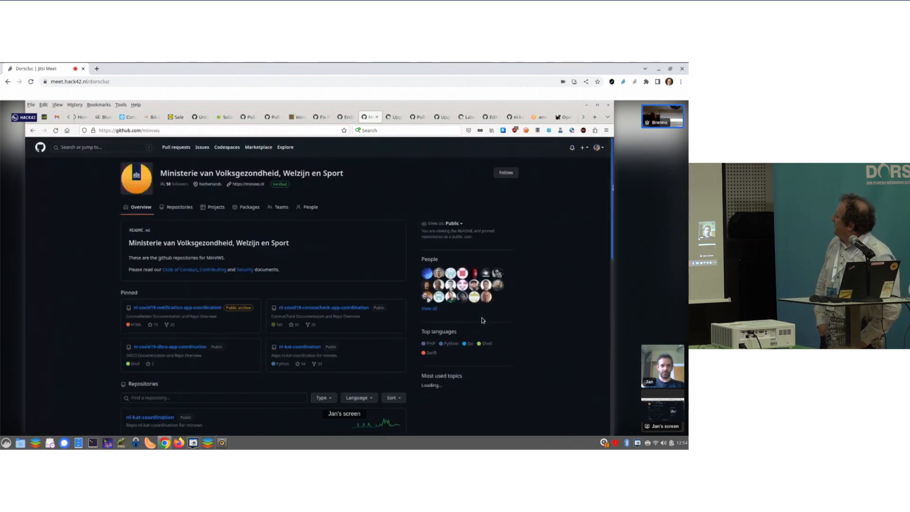
Scroll the boefjes folder of the nl-kat-coordination repository.
scroll(down, 3)
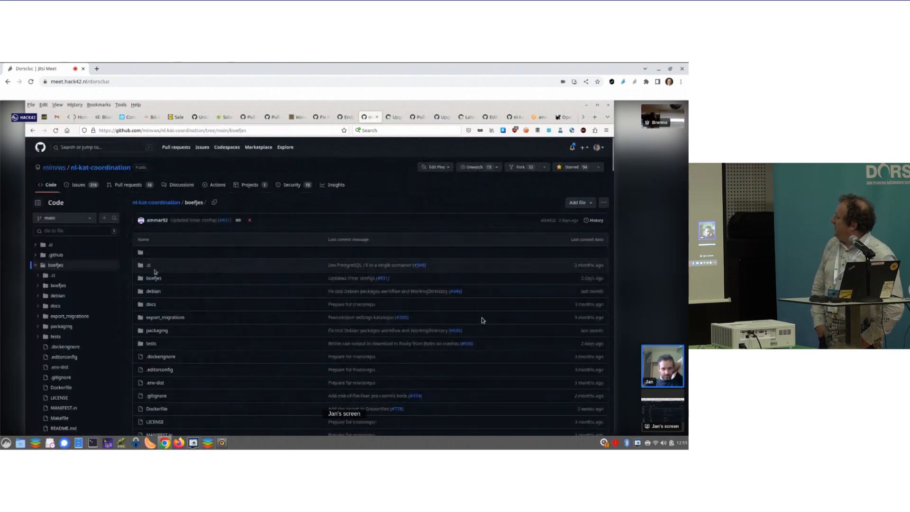
Navigate into boefjes/plugins and open the kat_crt_sh plugin folder.
click(152, 278)
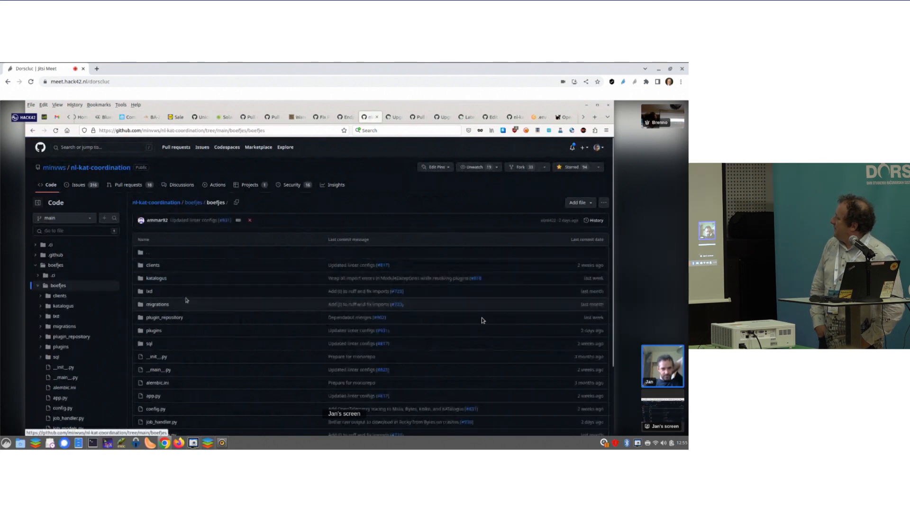
click(154, 330)
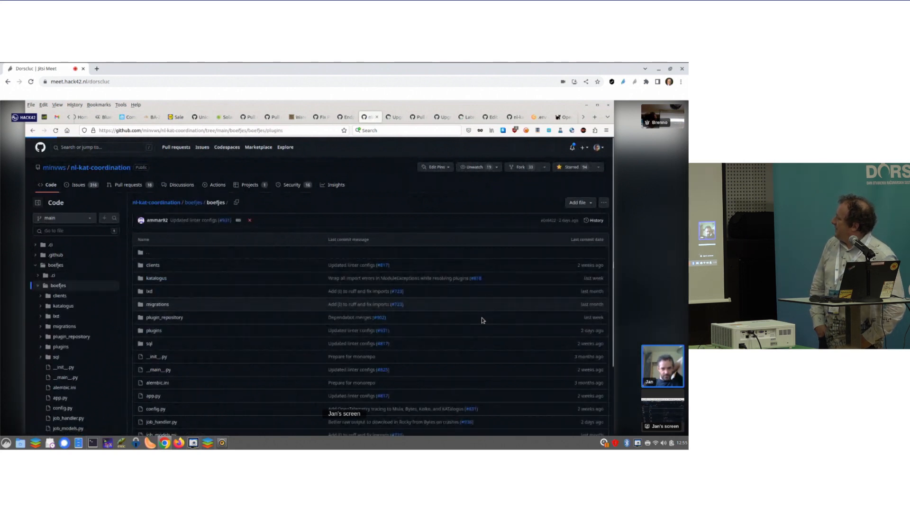
click(153, 329)
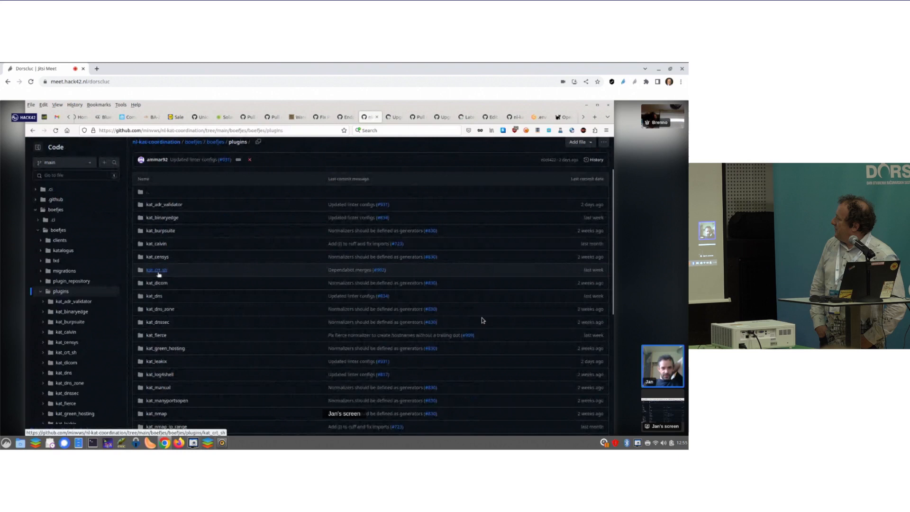
click(156, 269)
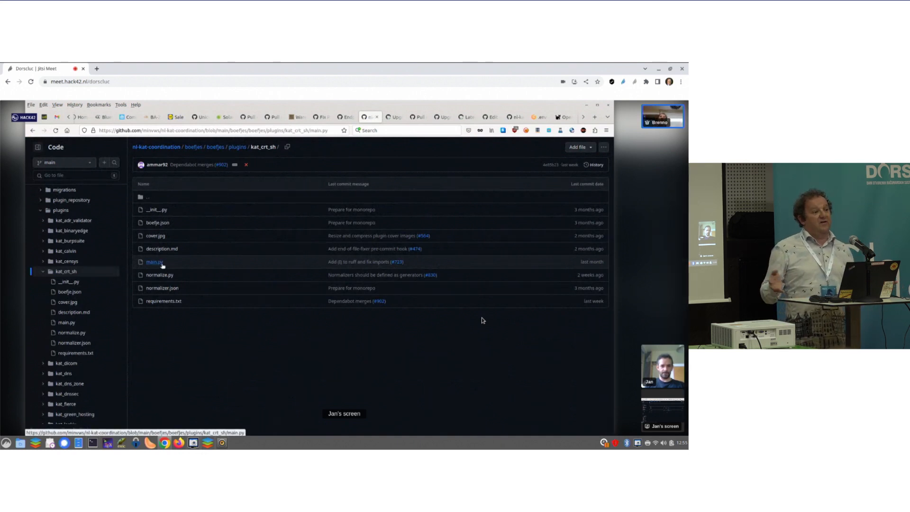
Read through kat_crt_sh main.py, including the request_certs query and run function.
click(153, 262)
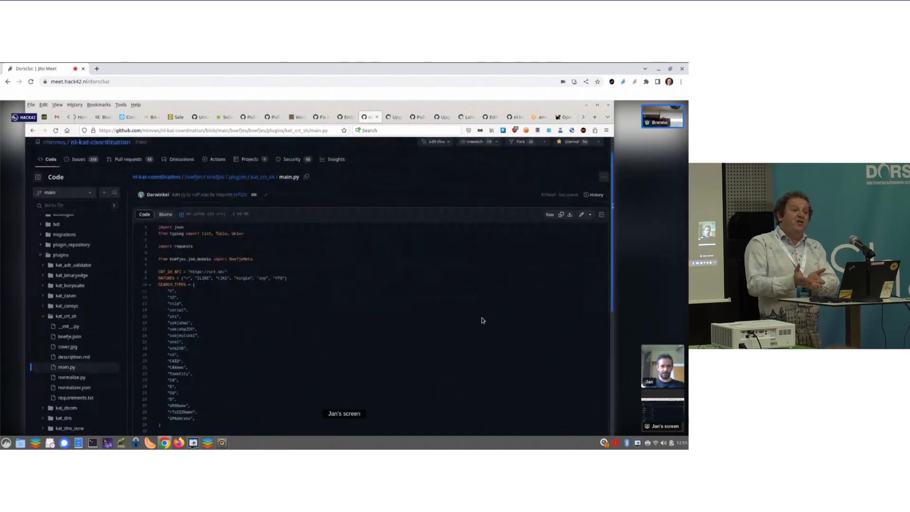
scroll(down, 3)
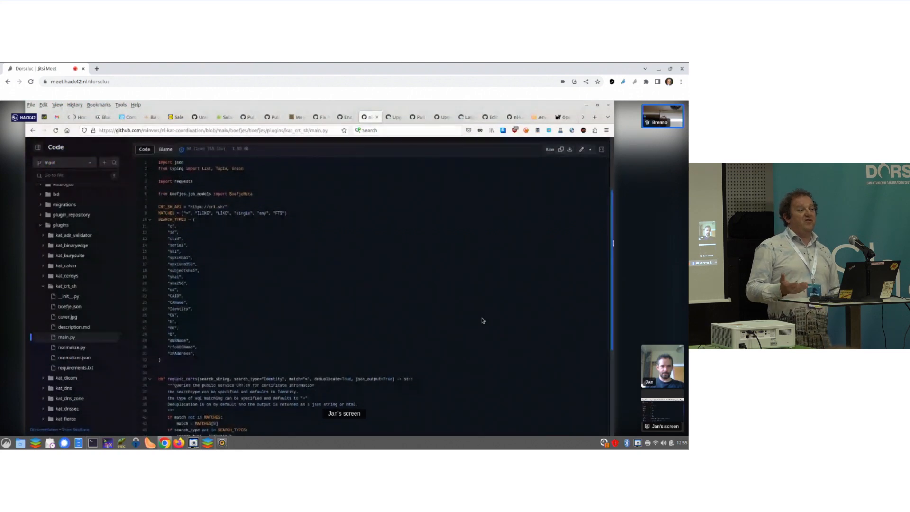
scroll(down, 3)
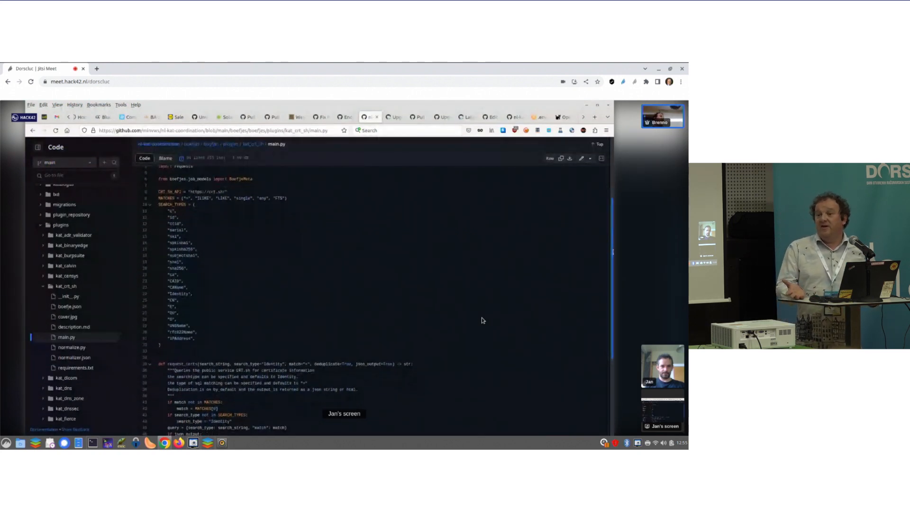
scroll(down, 3)
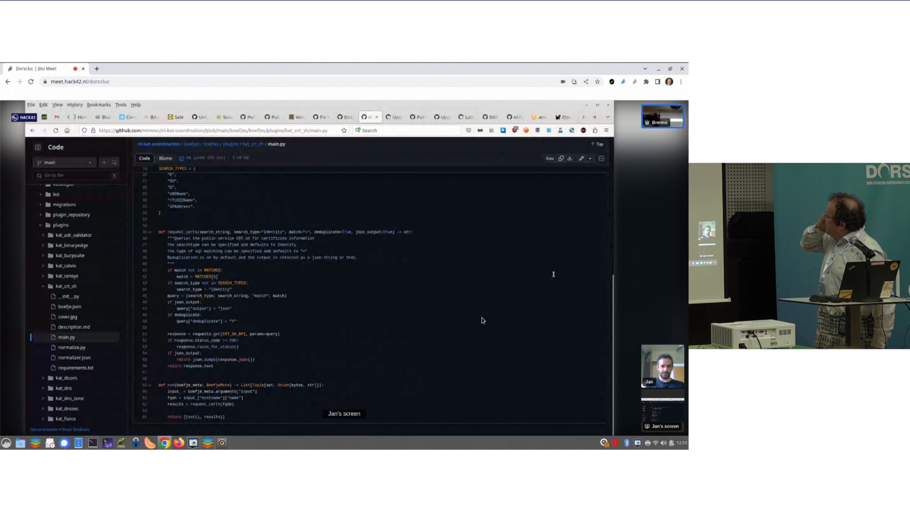
mouse_move(234, 213)
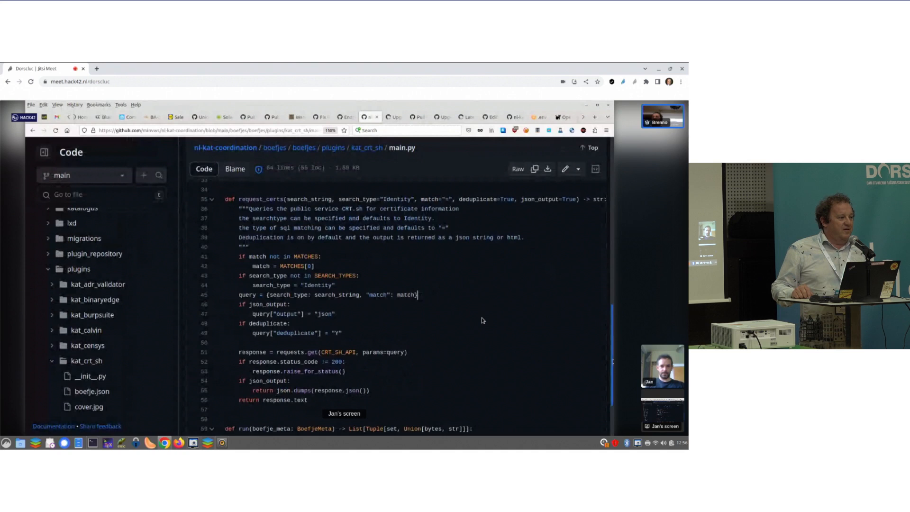
scroll(down, 3)
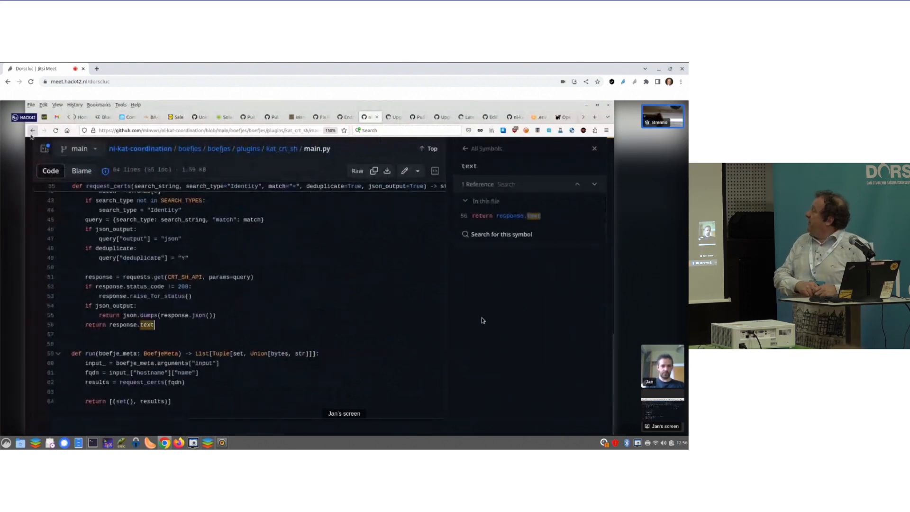
mouse_move(247, 148)
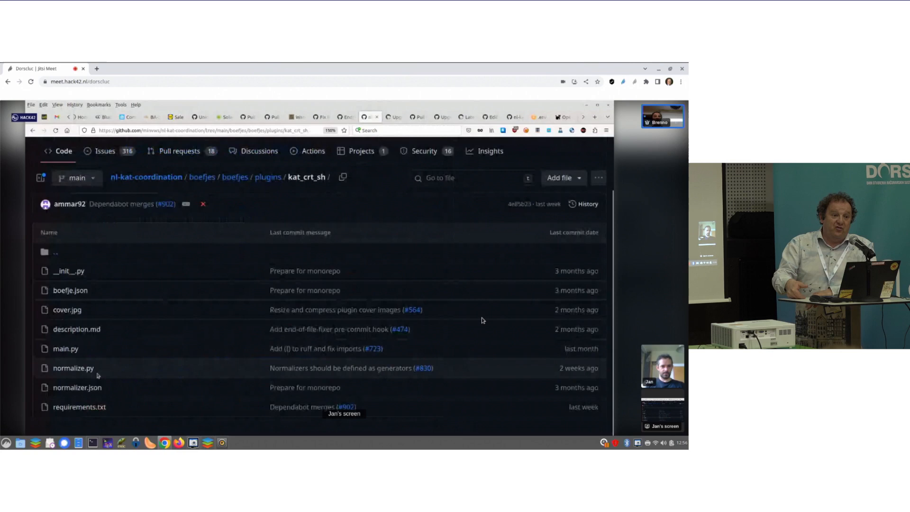
Read the crt.sh normalize.py source and look up where bytes is referenced.
click(73, 368)
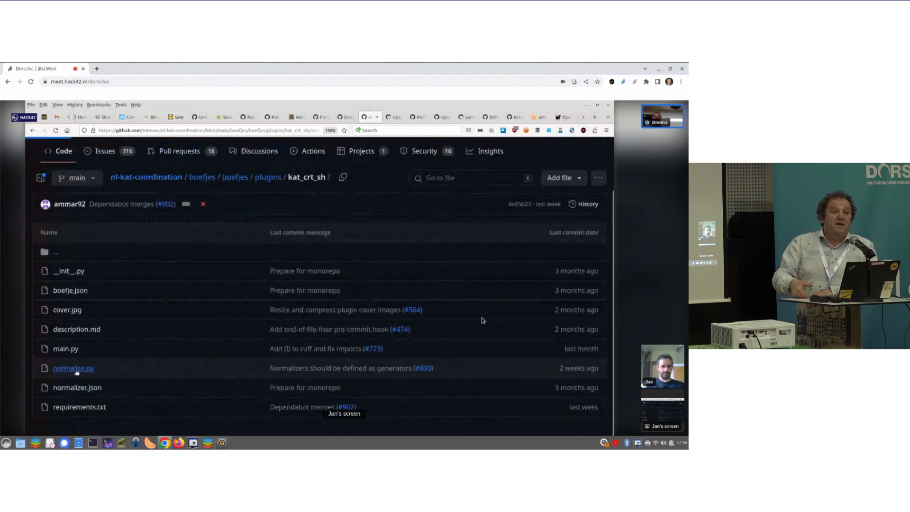
click(73, 368)
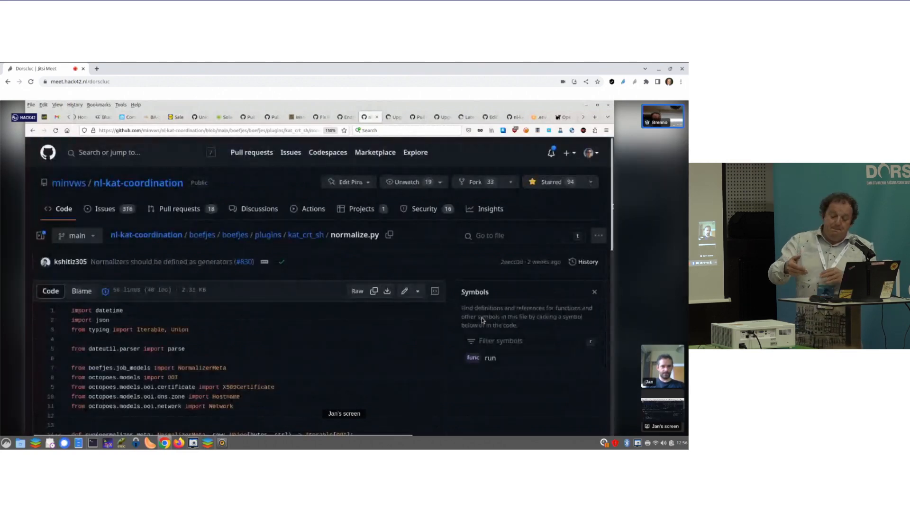
scroll(down, 3)
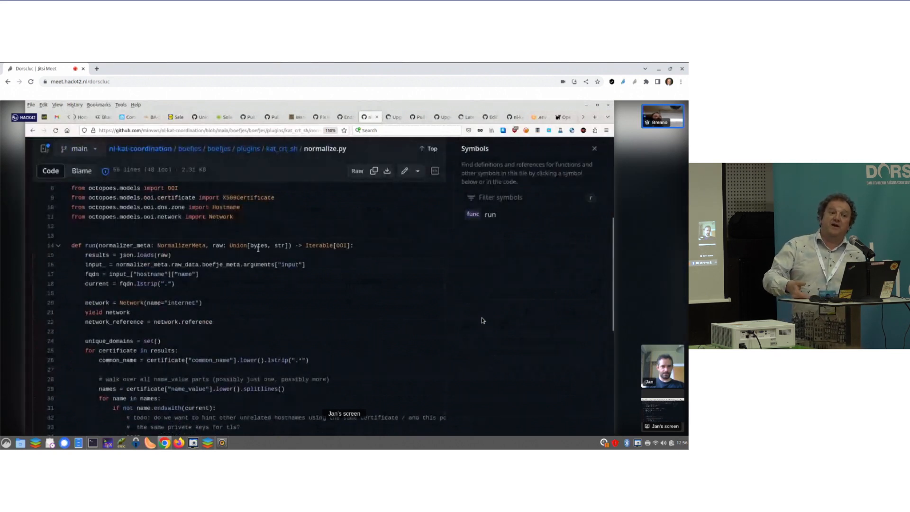
click(258, 244)
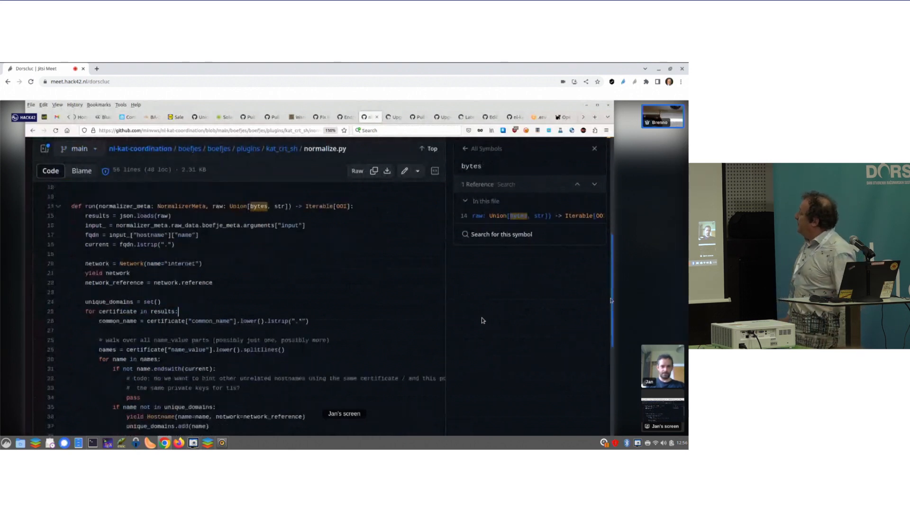
scroll(down, 3)
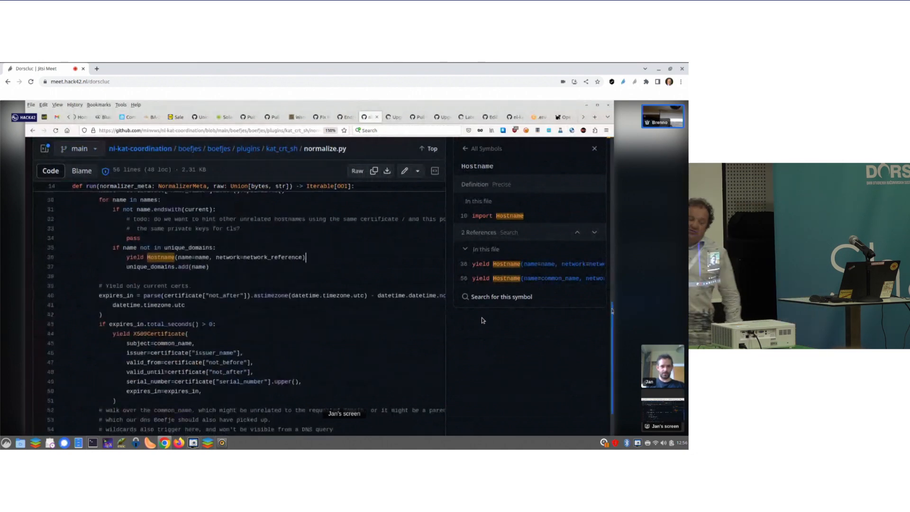
scroll(down, 3)
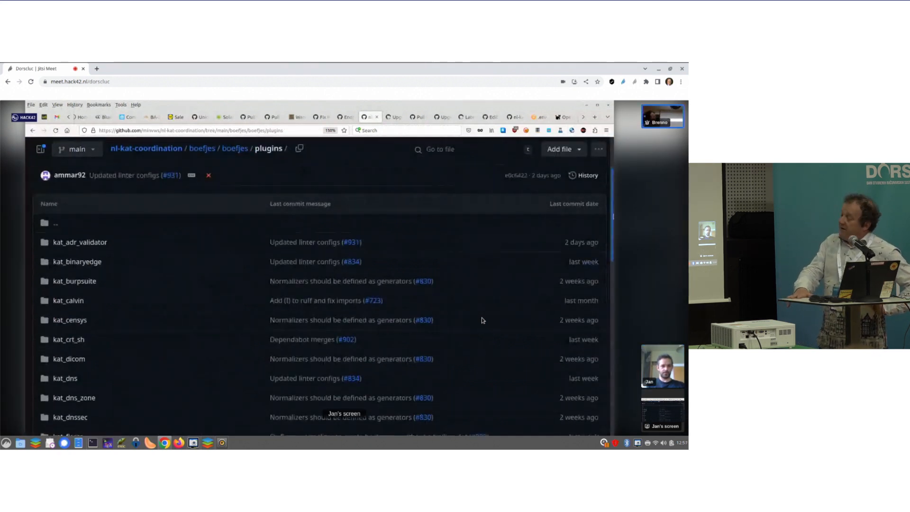
Go from the plugins list to the octopoes folder of the repository.
scroll(down, 3)
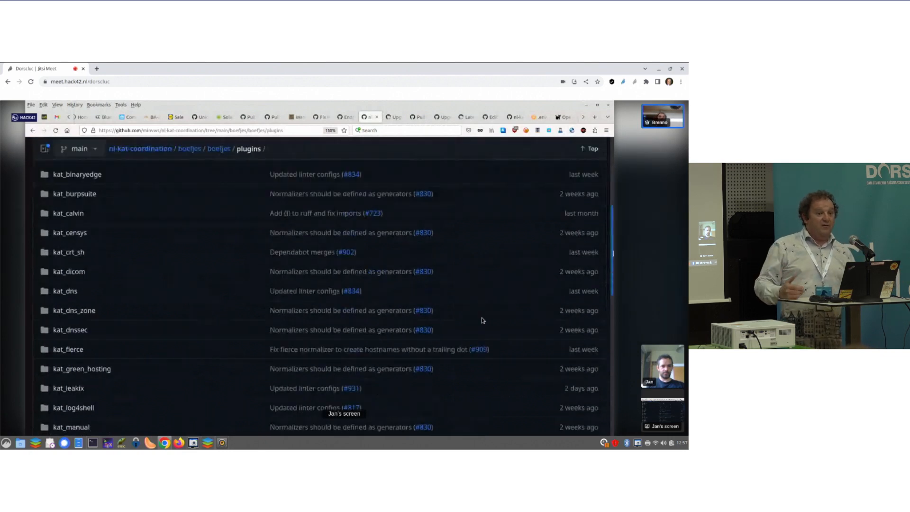
scroll(down, 3)
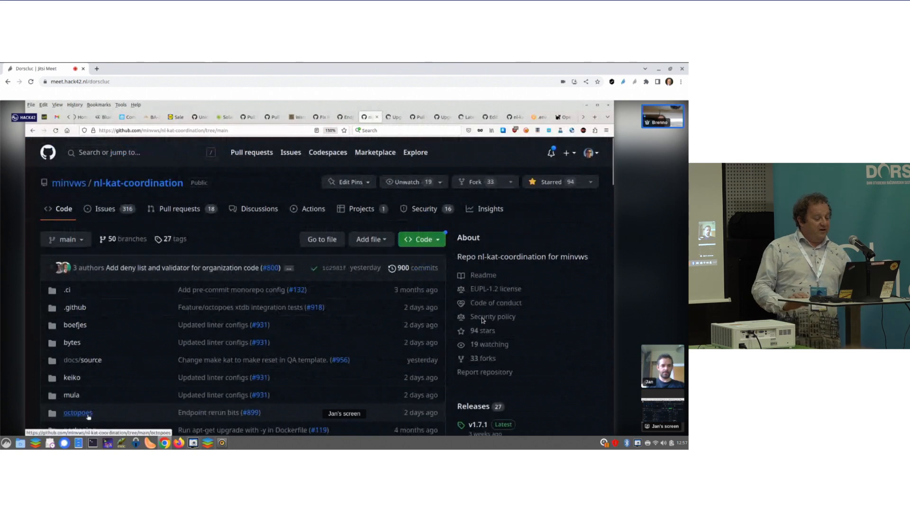
click(77, 412)
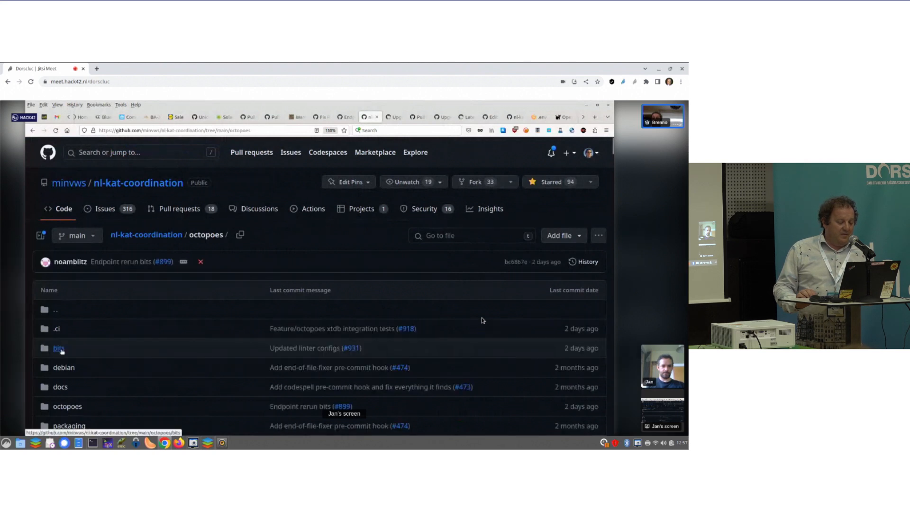
Open the bits folder and then the check_hsts_header bit folder.
click(58, 348)
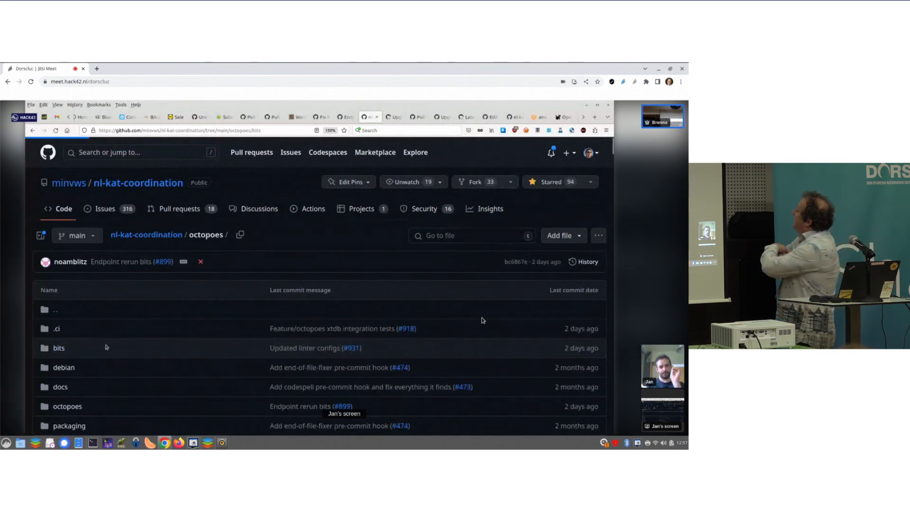
click(58, 348)
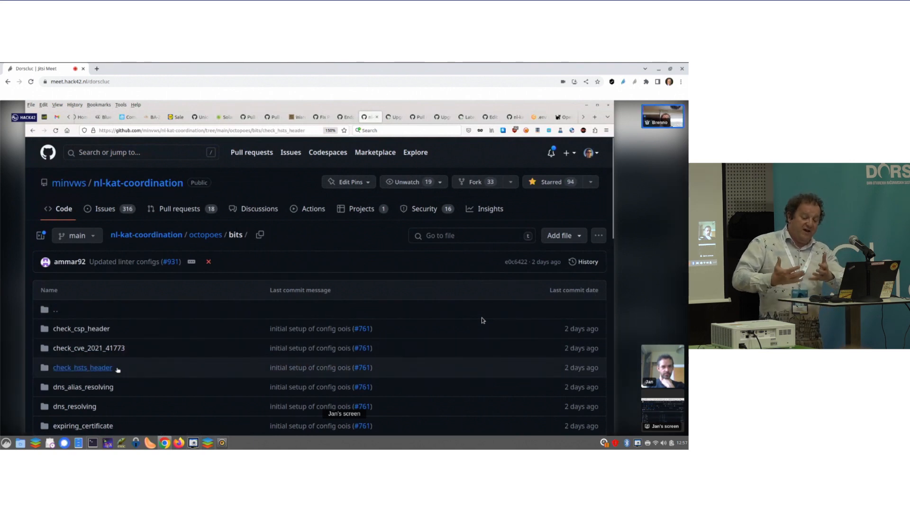
click(82, 366)
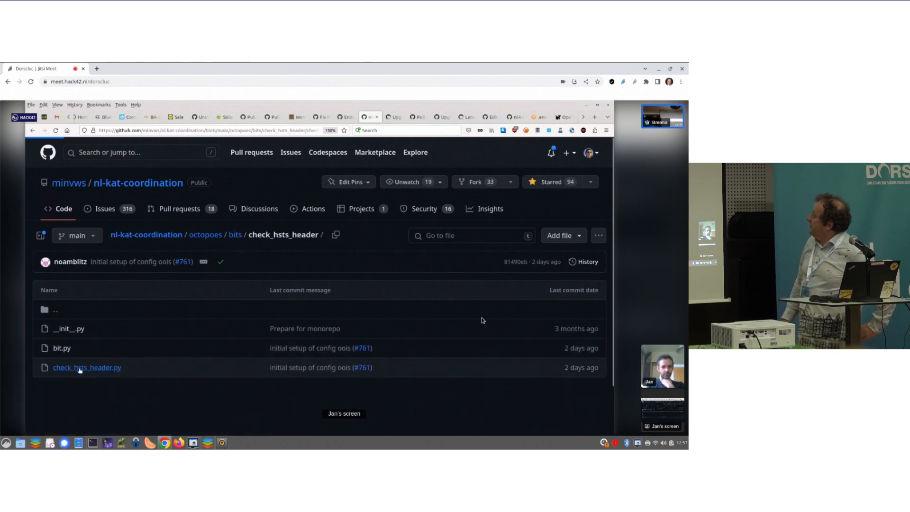
click(88, 366)
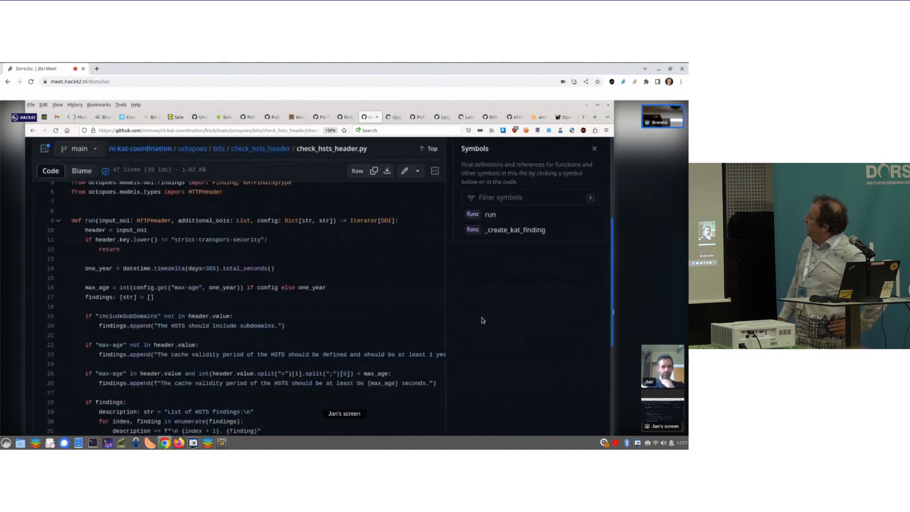
scroll(down, 3)
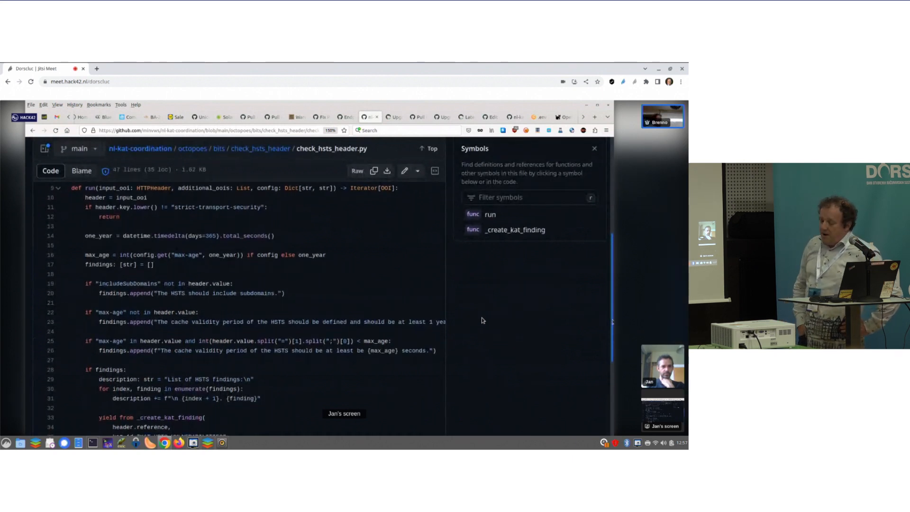
scroll(down, 3)
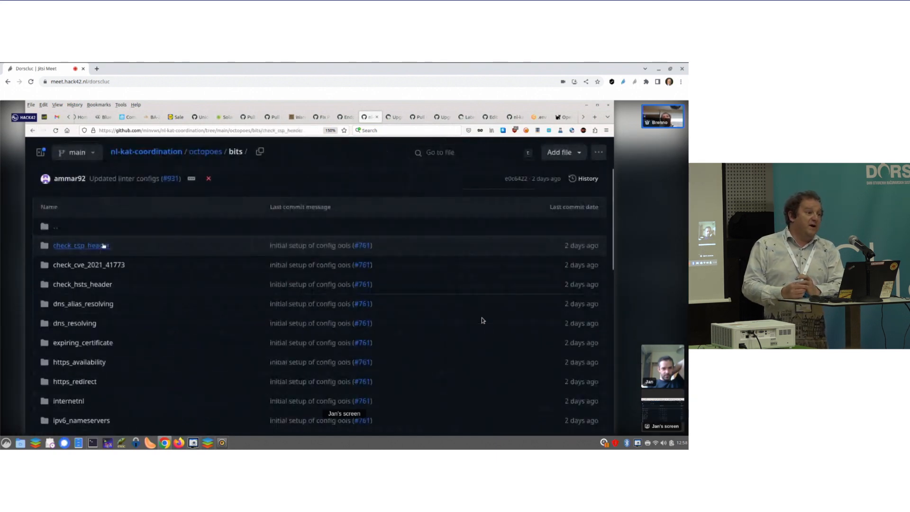
Open the check_csp_header bit folder and its check_csp_header.py source.
click(80, 245)
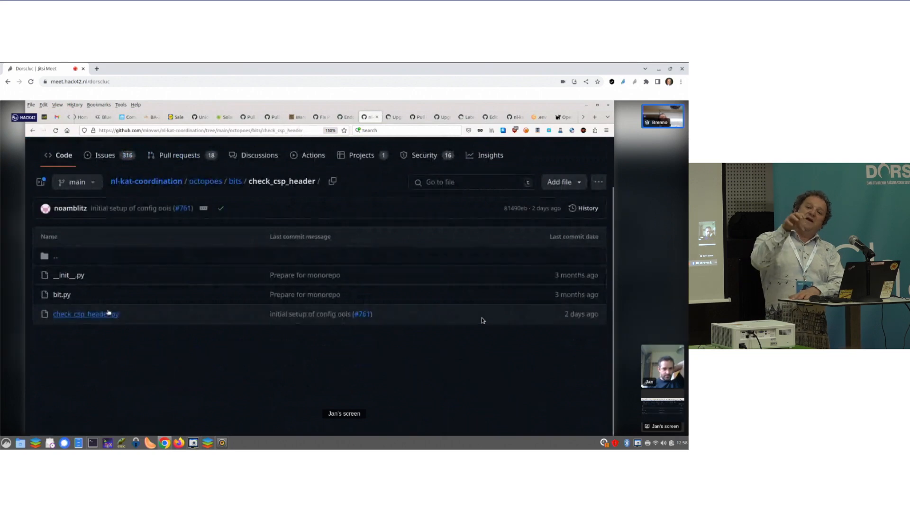
click(86, 314)
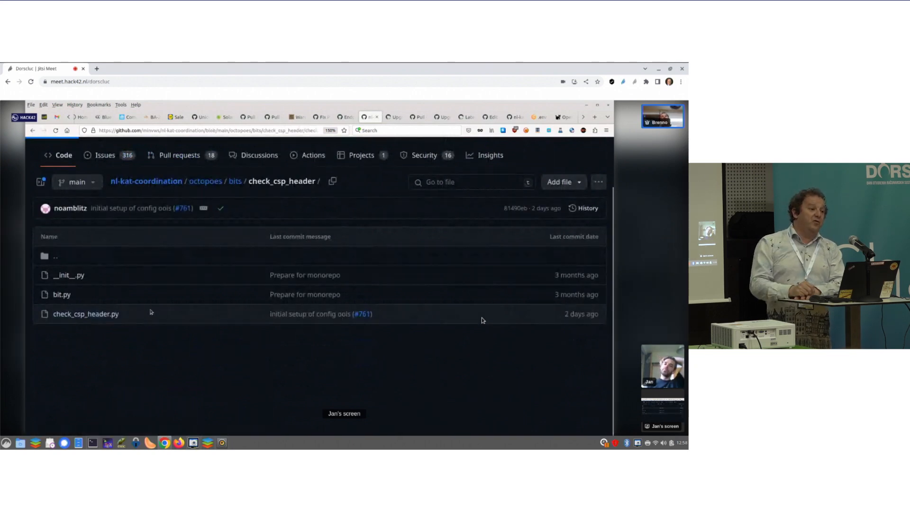
click(85, 314)
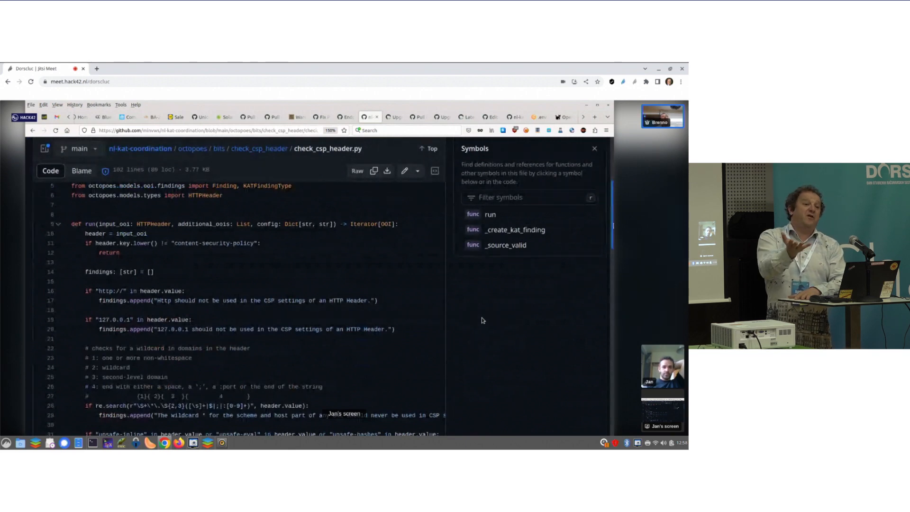
Read through the CSP header checks in check_csp_header.py.
scroll(down, 3)
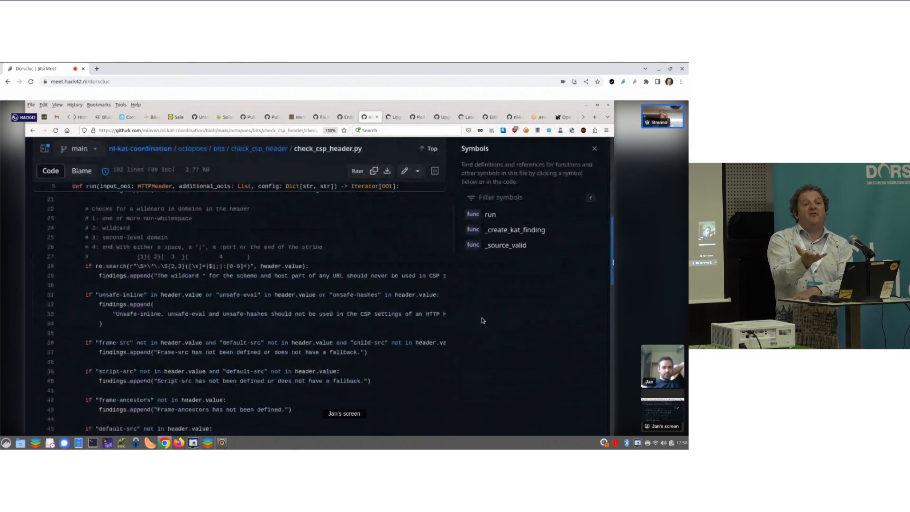
scroll(down, 3)
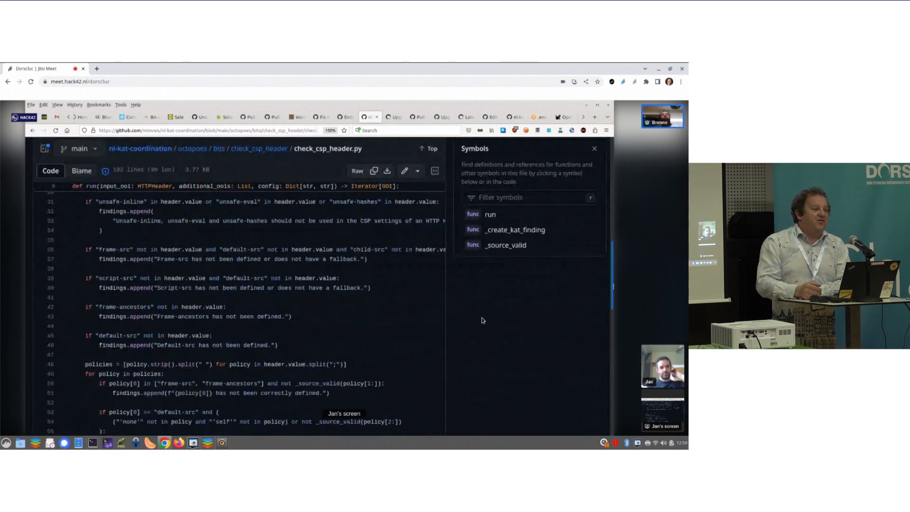
scroll(down, 3)
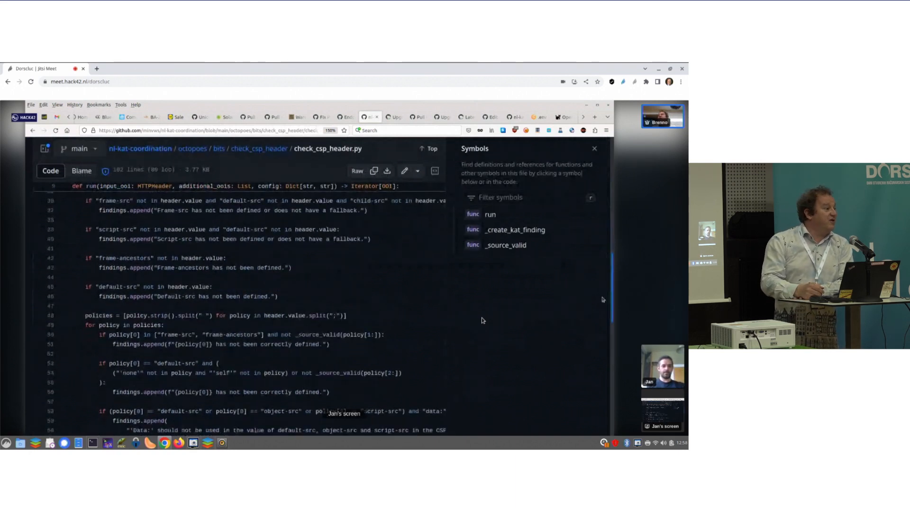
scroll(down, 3)
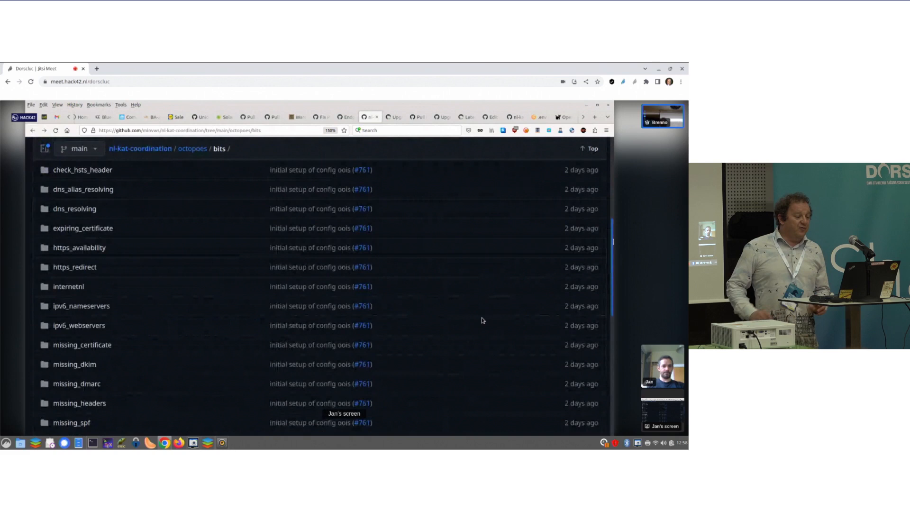
Open the nxdomain_header_flag bit folder and read nxdomain_header_flag.py.
scroll(down, 3)
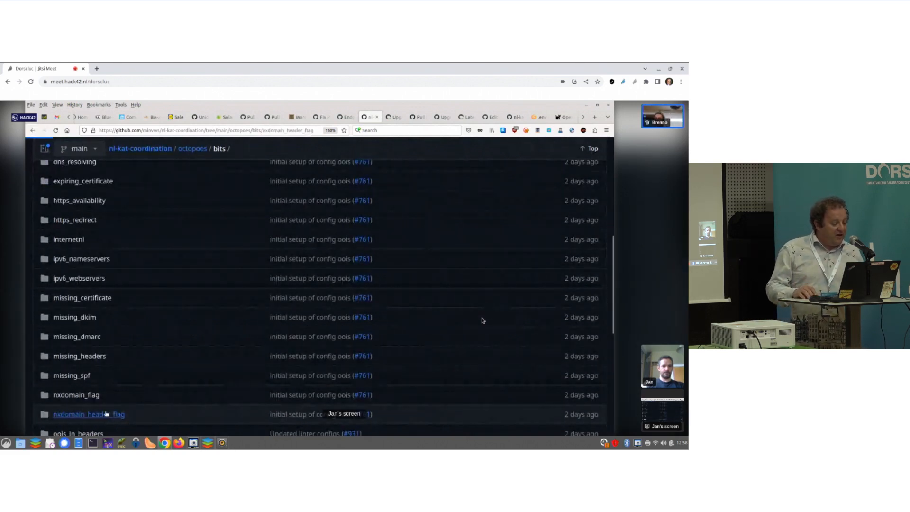
click(88, 414)
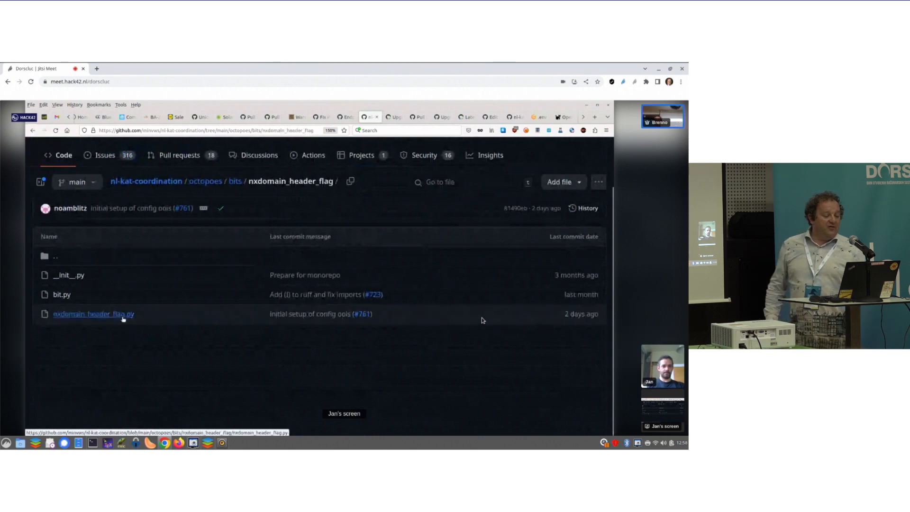
click(94, 314)
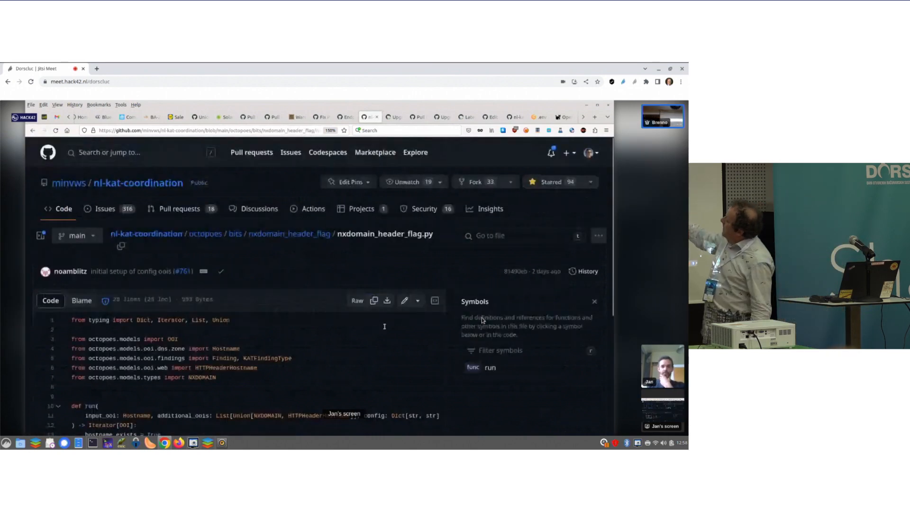
scroll(down, 3)
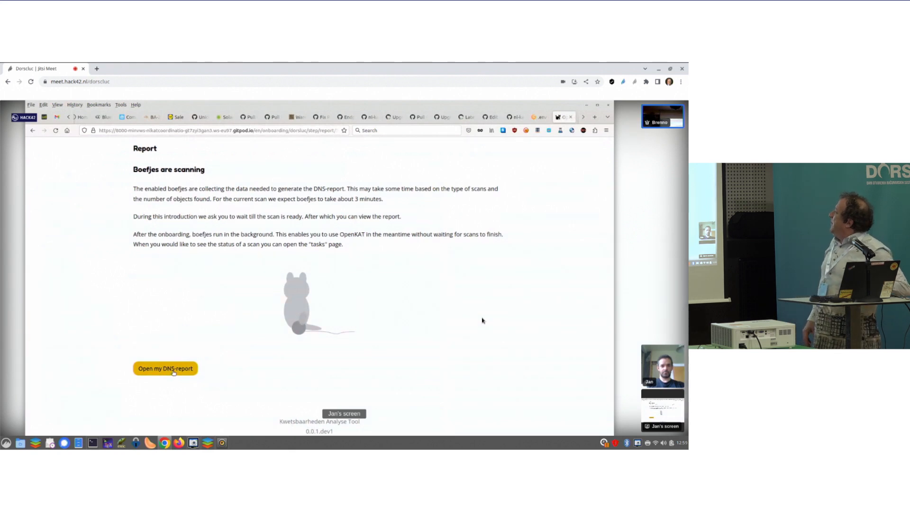
Review the mispo.es DNS report: summary, the one low-severity finding and the DNS tree.
click(165, 368)
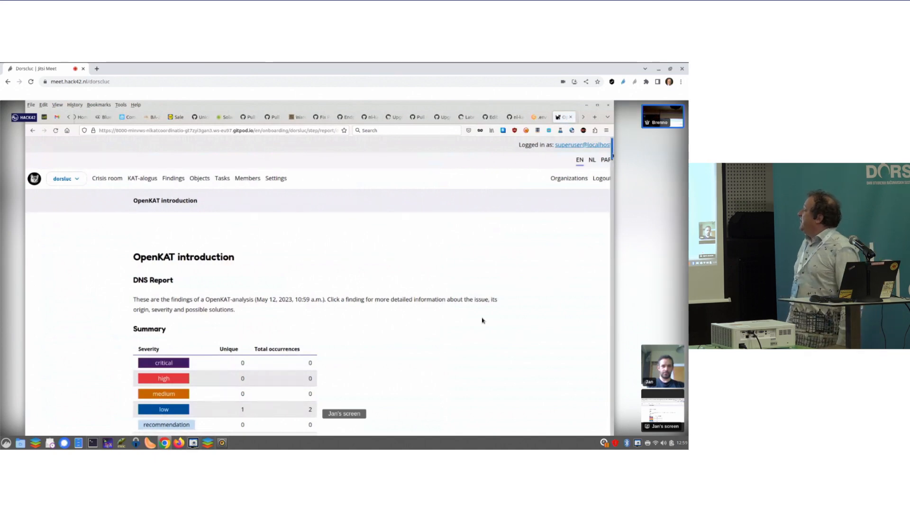
scroll(down, 3)
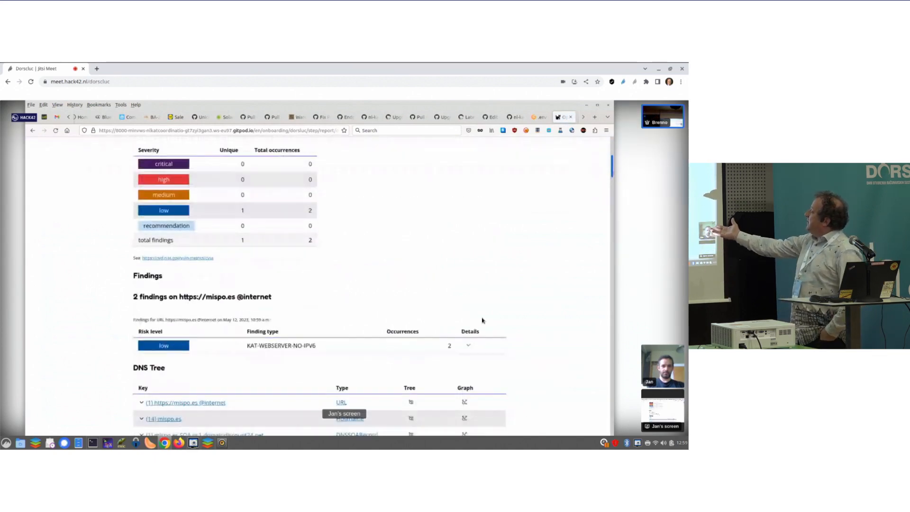
scroll(down, 3)
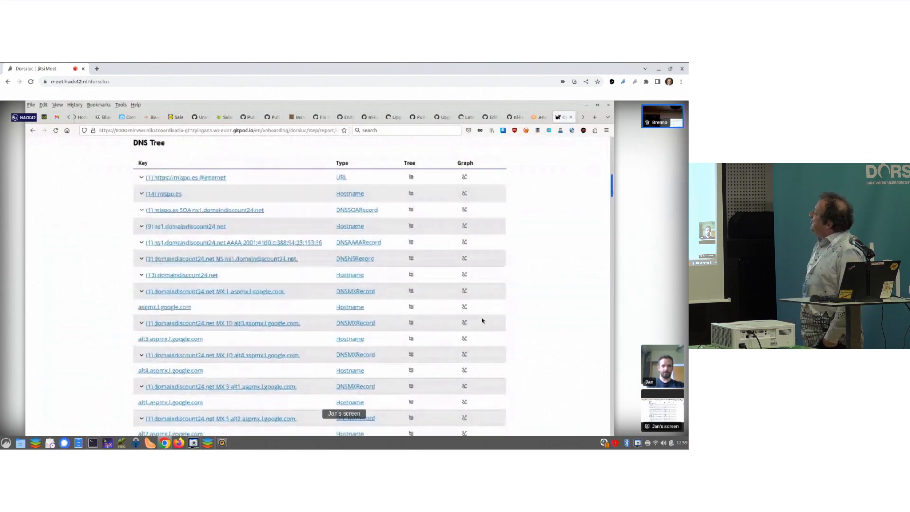
scroll(down, 3)
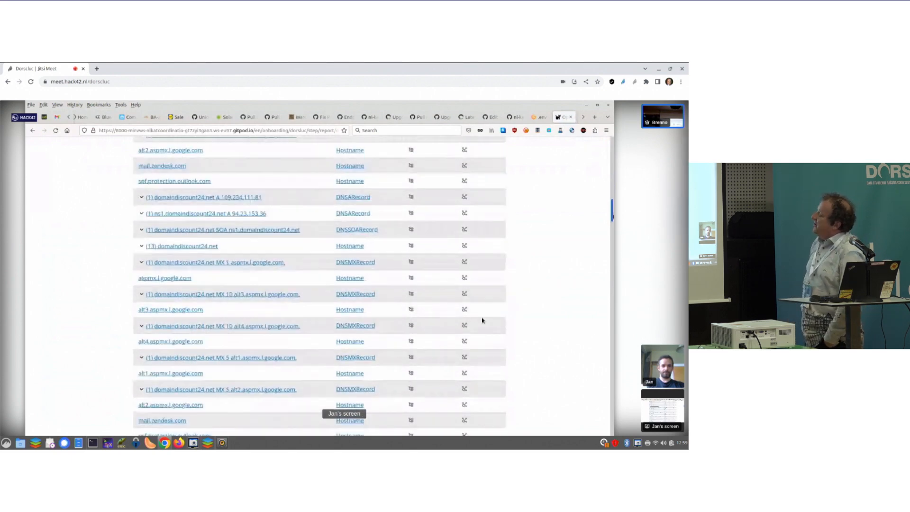
scroll(down, 3)
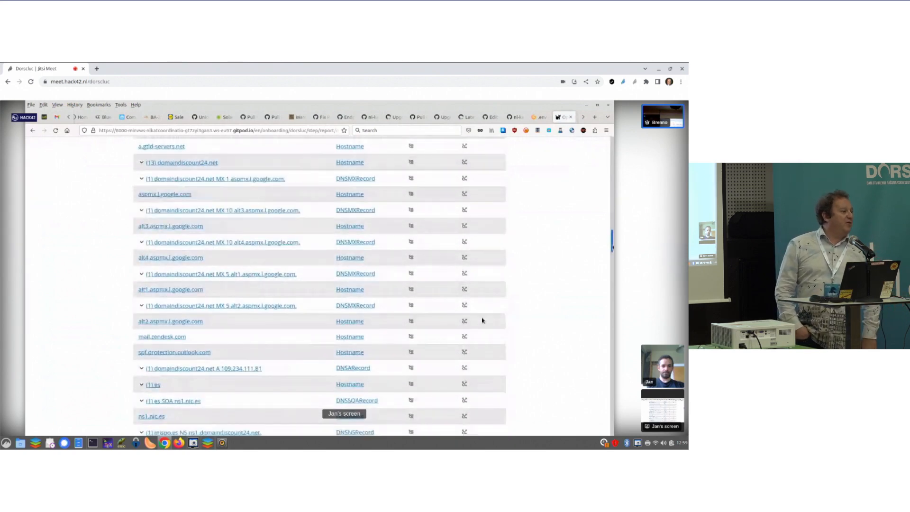
scroll(down, 3)
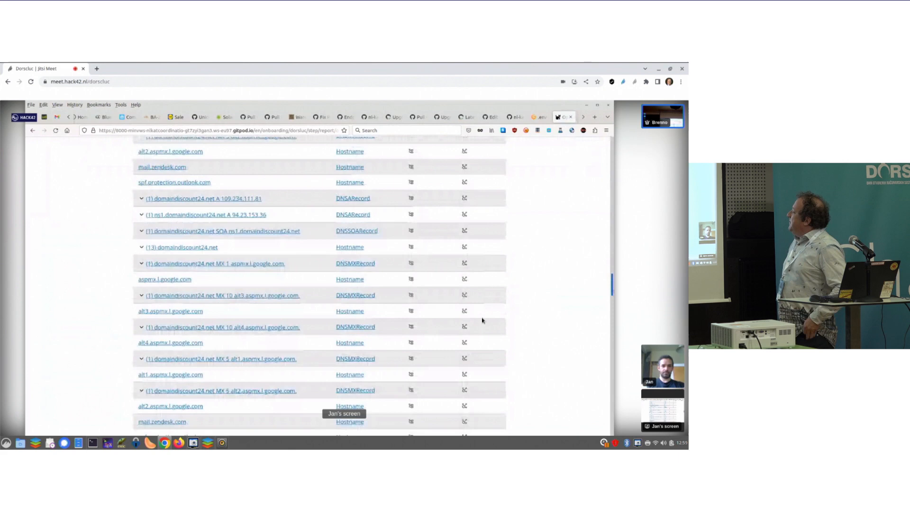
scroll(down, 3)
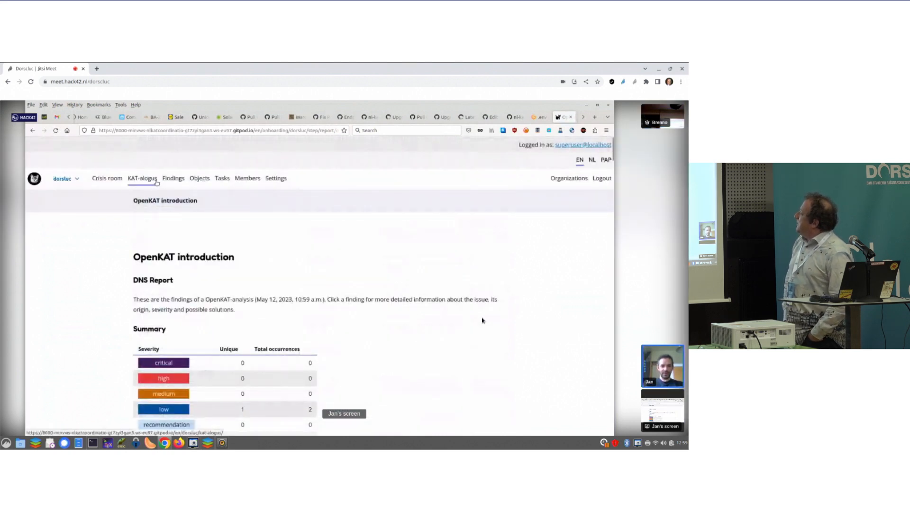
Go to the KAT-alogus catalogue of available boefjes.
click(142, 178)
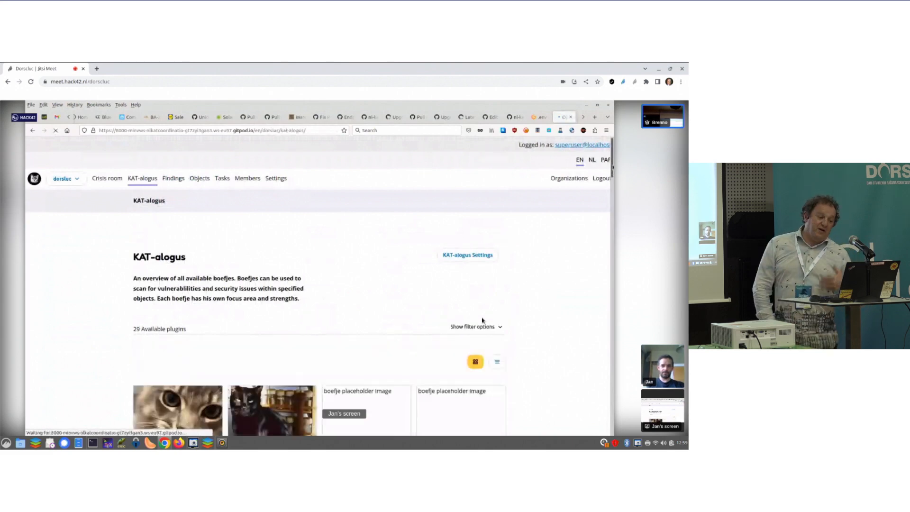
Enable the CRT certificate search, GreenHosting and Nmap port scanning boefjes.
scroll(down, 3)
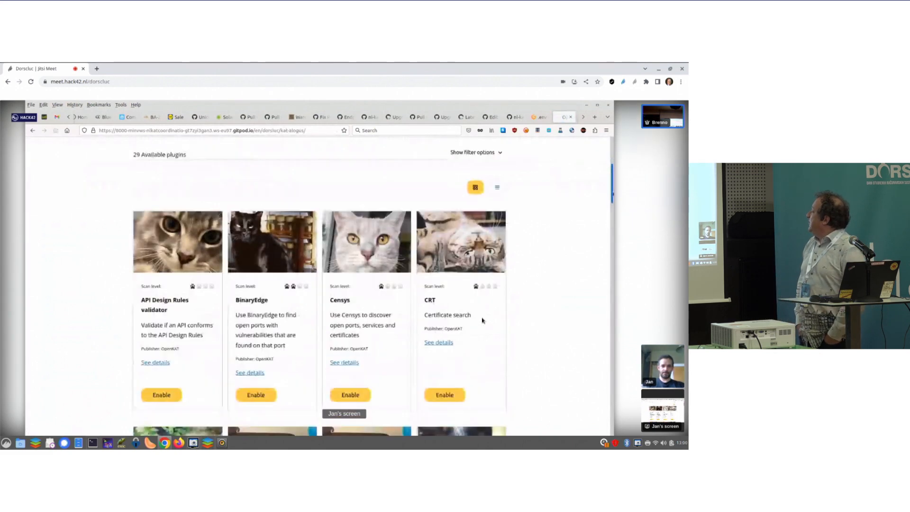
scroll(down, 3)
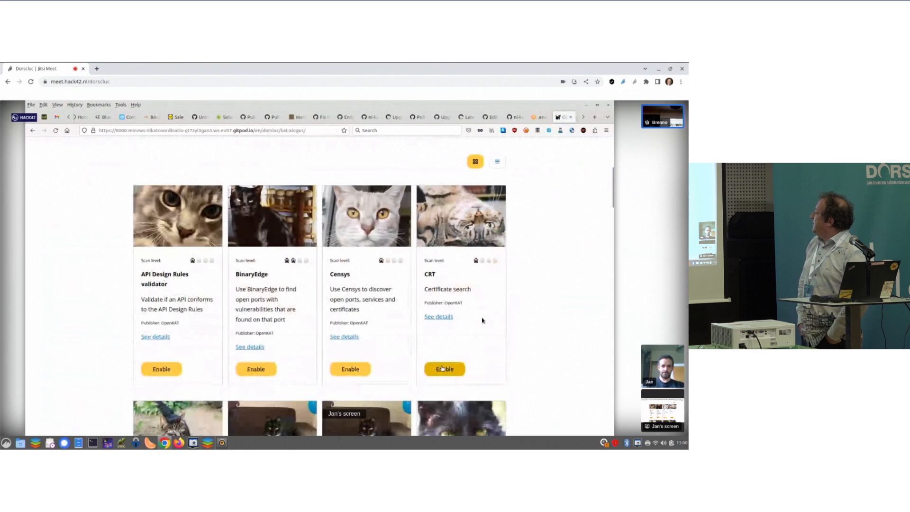
click(443, 368)
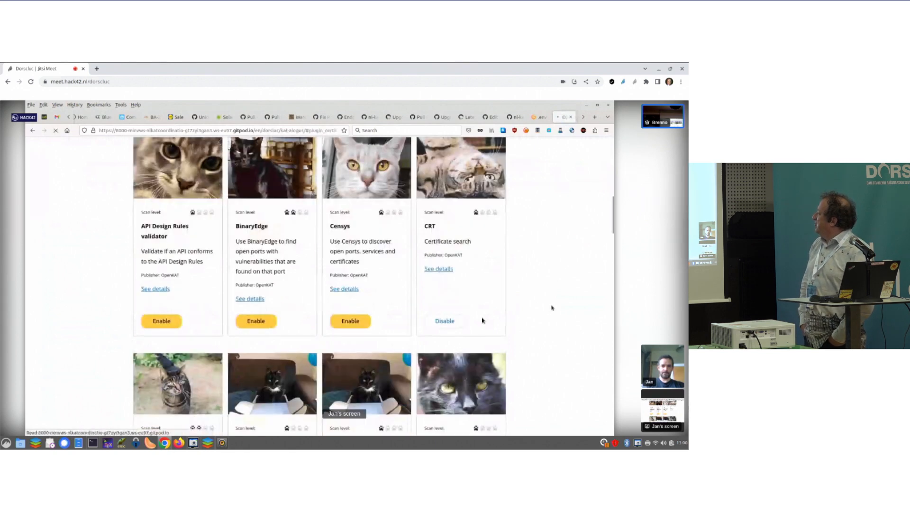
scroll(down, 3)
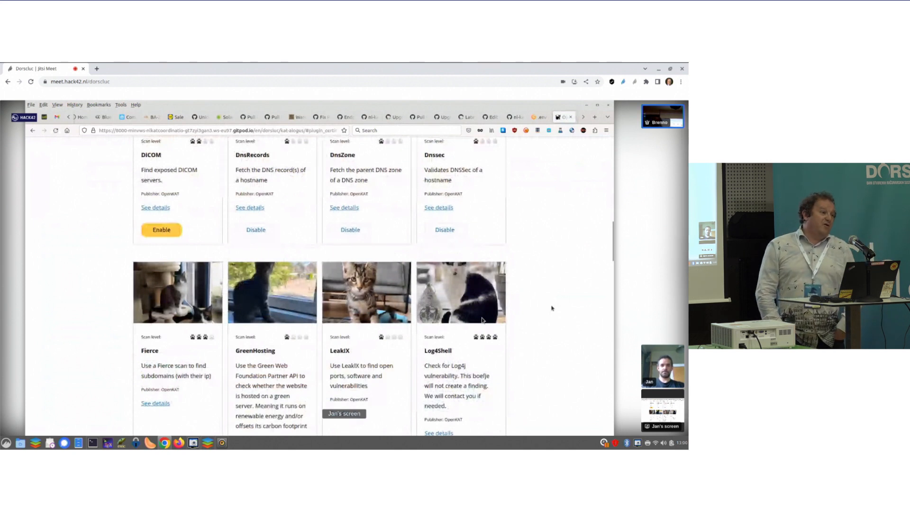
scroll(down, 3)
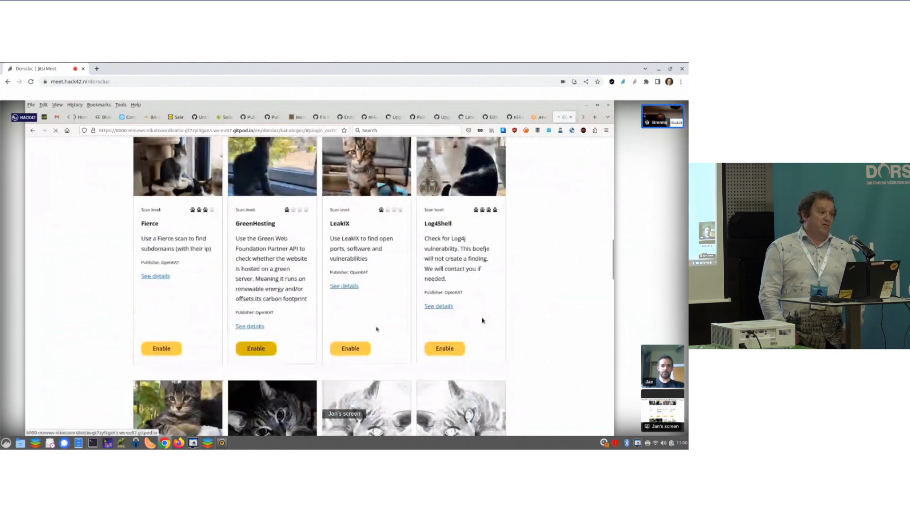
click(255, 347)
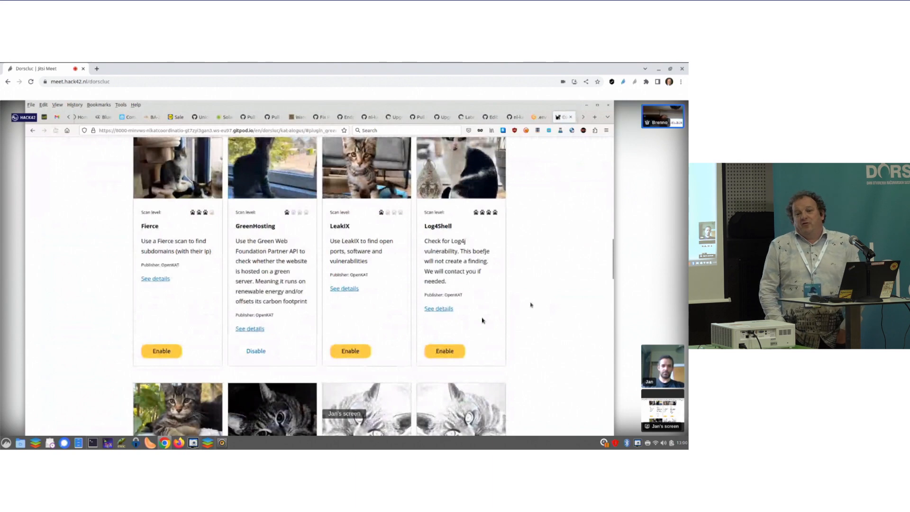
scroll(down, 3)
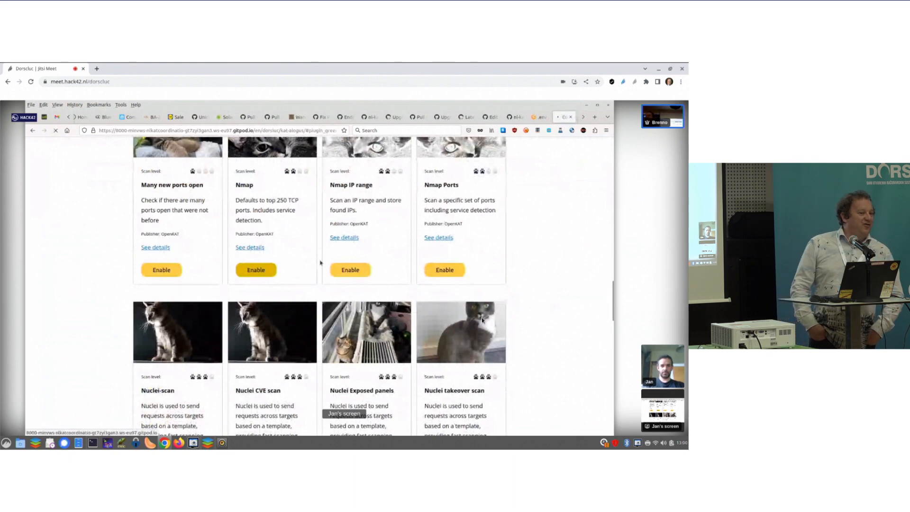
click(255, 269)
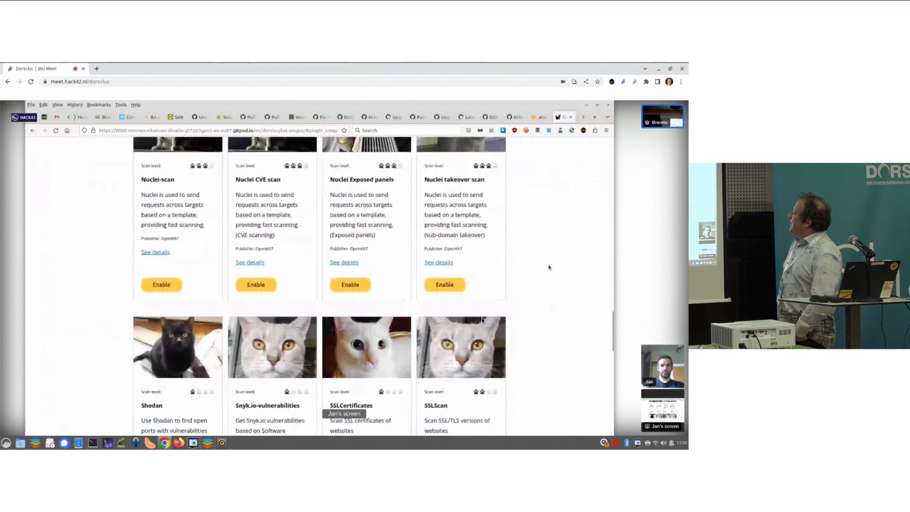
Enable SSLCertificates, Webpage Capture, Wappalyzer and WPScan, which asks for an API setting.
scroll(down, 3)
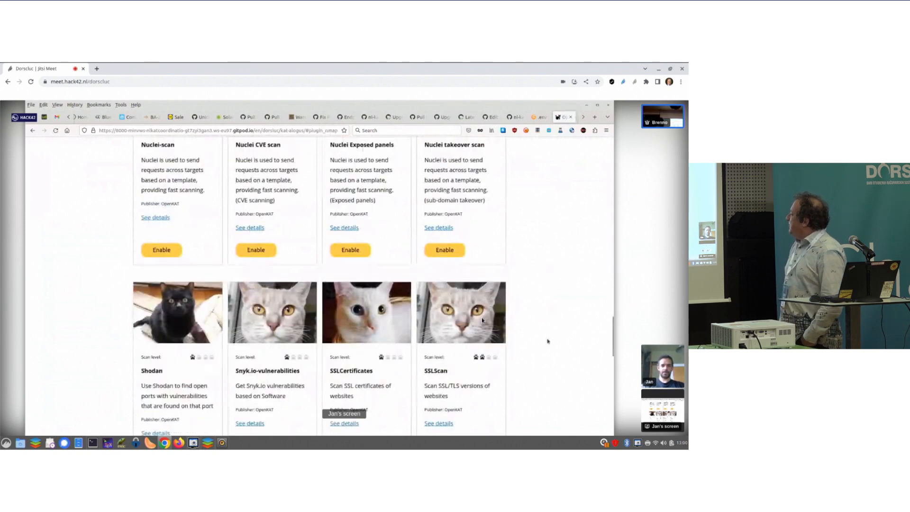
scroll(down, 3)
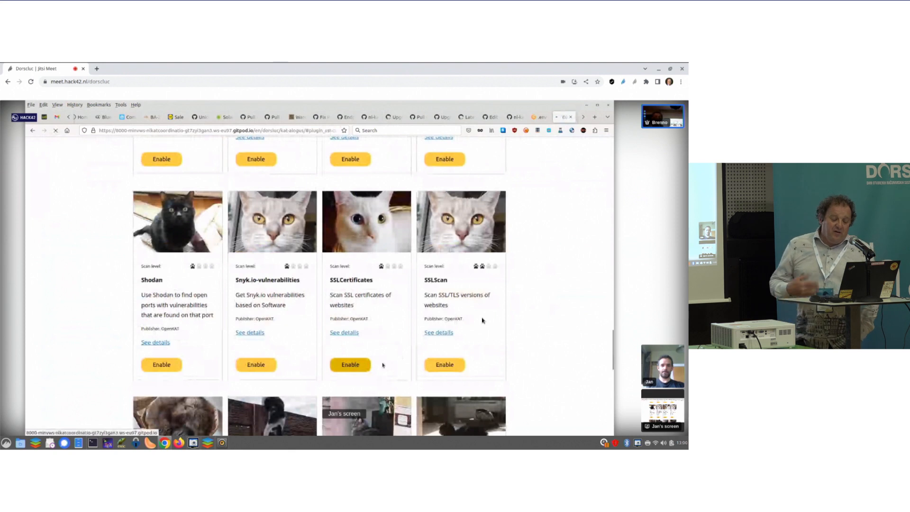
click(350, 363)
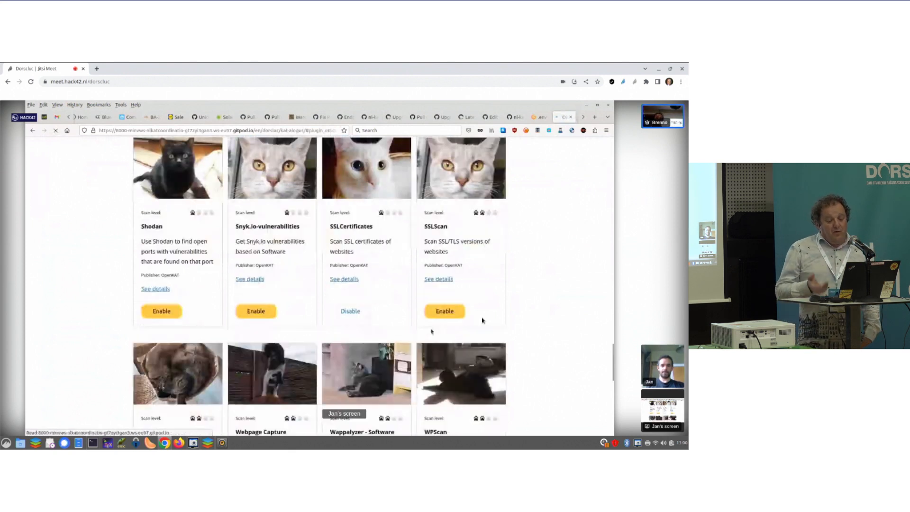
scroll(down, 3)
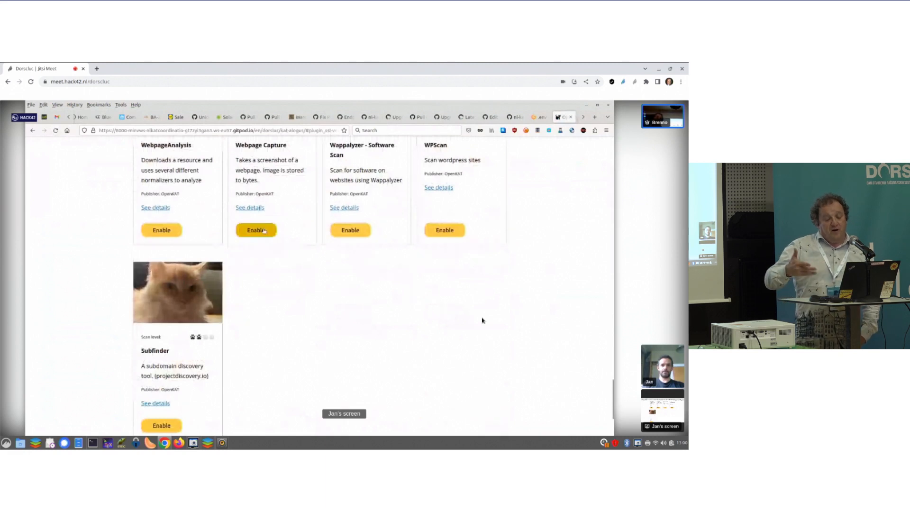
click(255, 230)
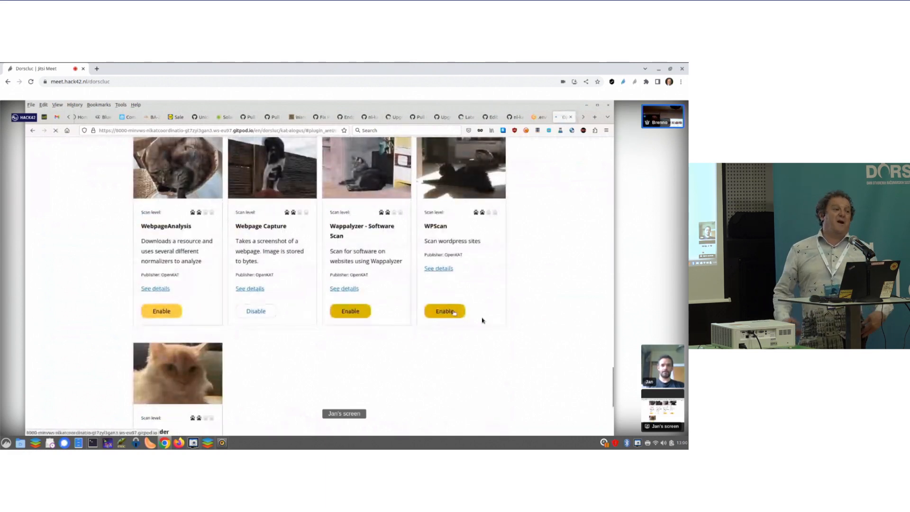
click(350, 311)
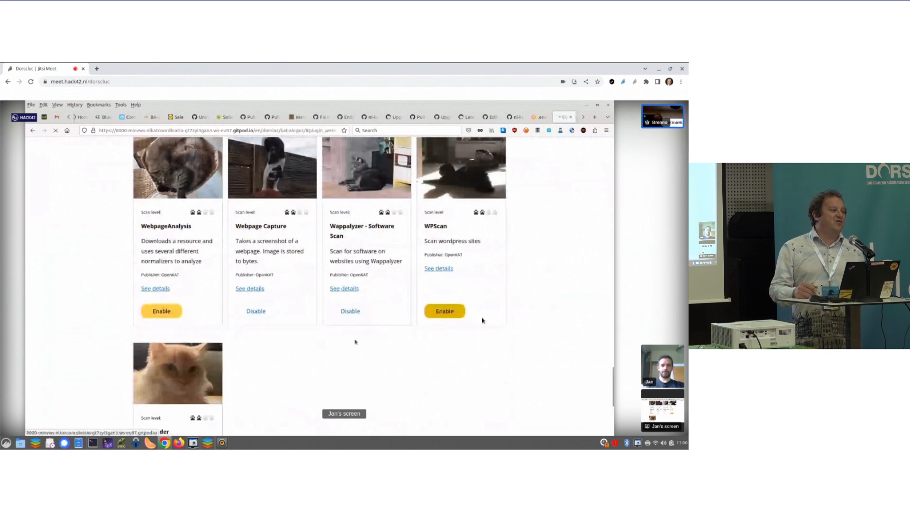
click(444, 311)
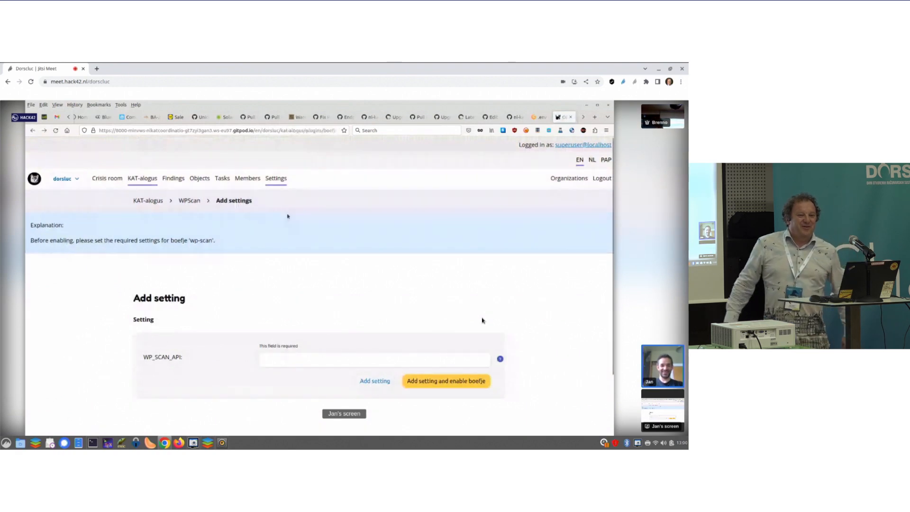
mouse_move(199, 179)
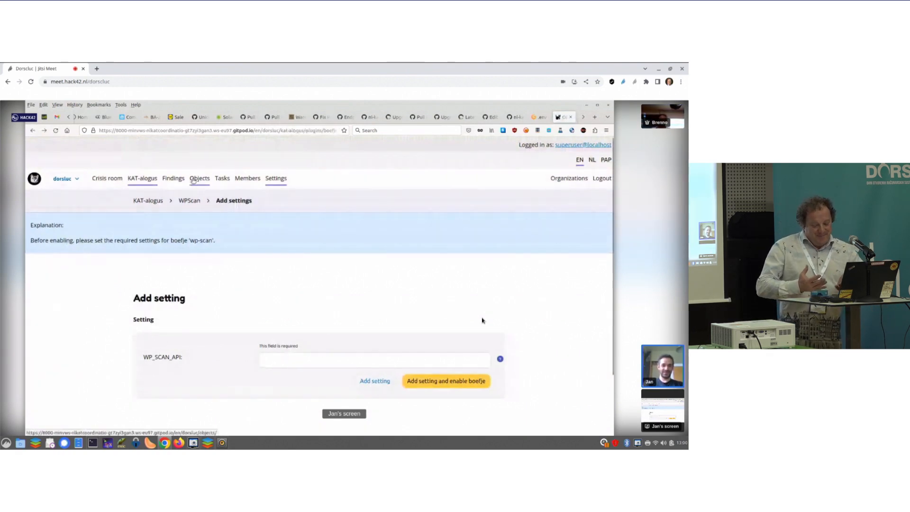
click(199, 179)
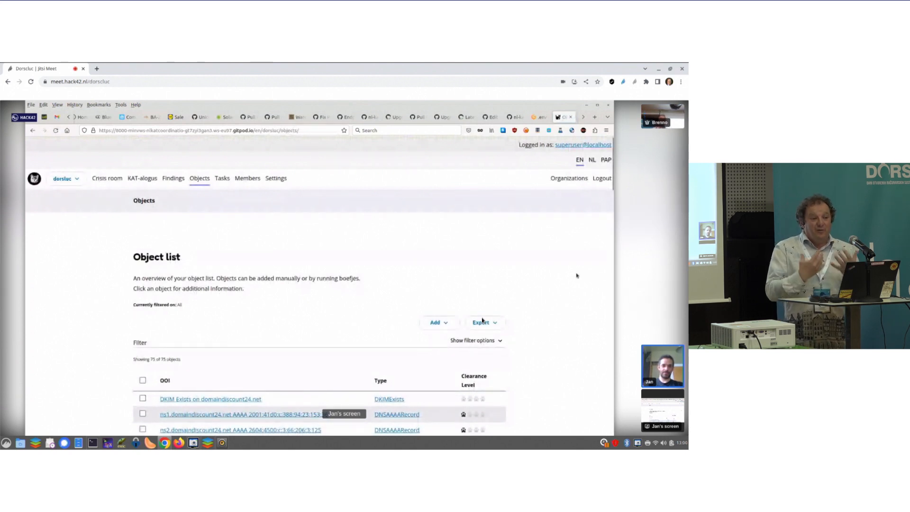
Scan the list of 75 objects and move on to the Findings overview.
scroll(down, 3)
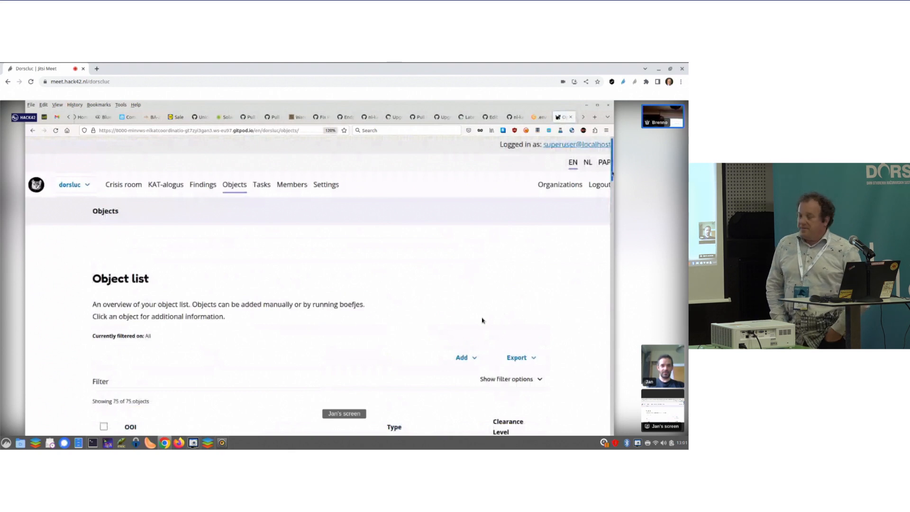
click(203, 185)
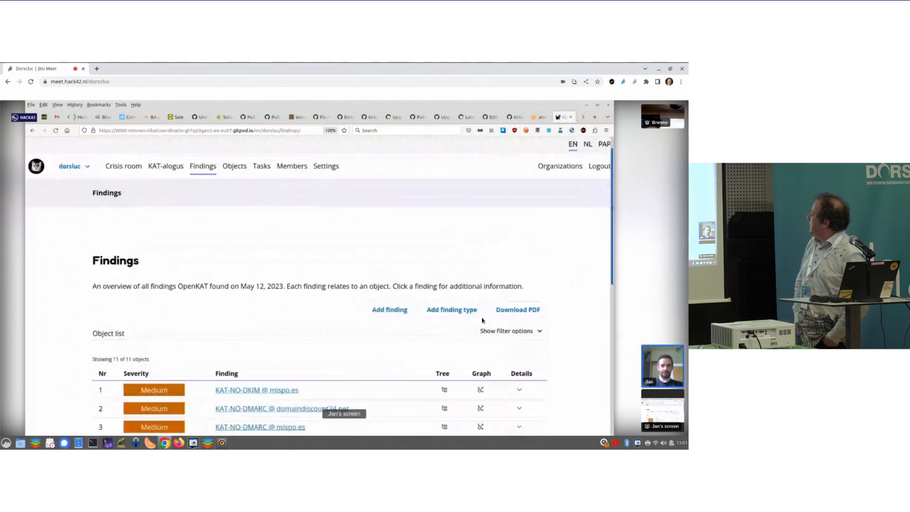
Review the 11 findings: nine medium DKIM/DMARC/DNSSEC/SPF and two low IPv6 webserver findings.
scroll(down, 3)
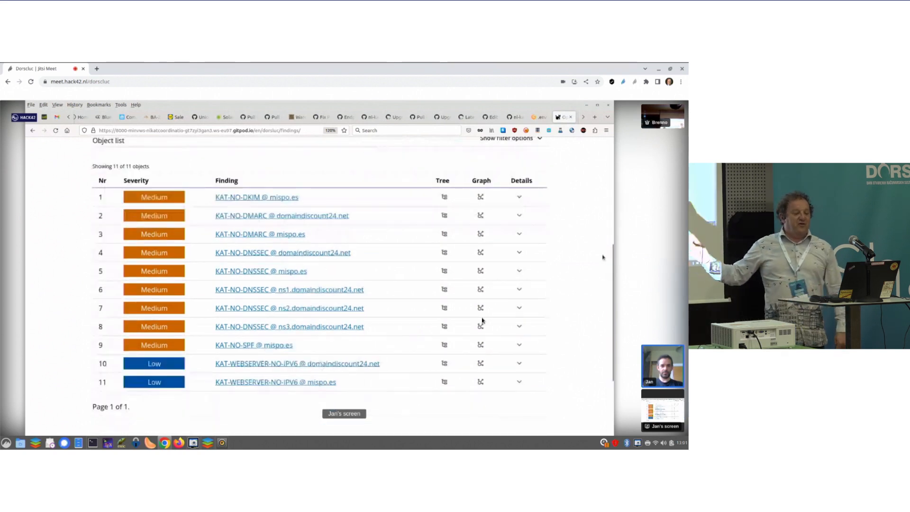
mouse_move(301, 386)
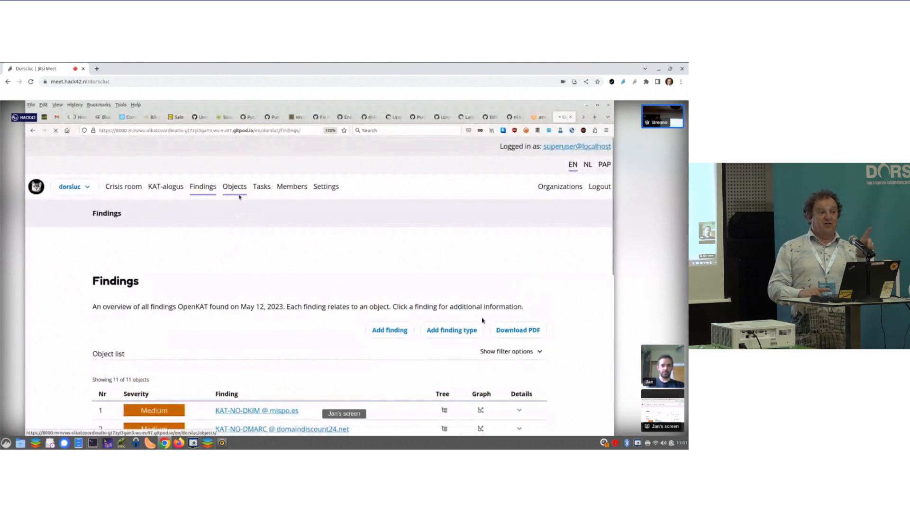
Reload the object list to see its count grow from 85 to 107 objects.
click(234, 187)
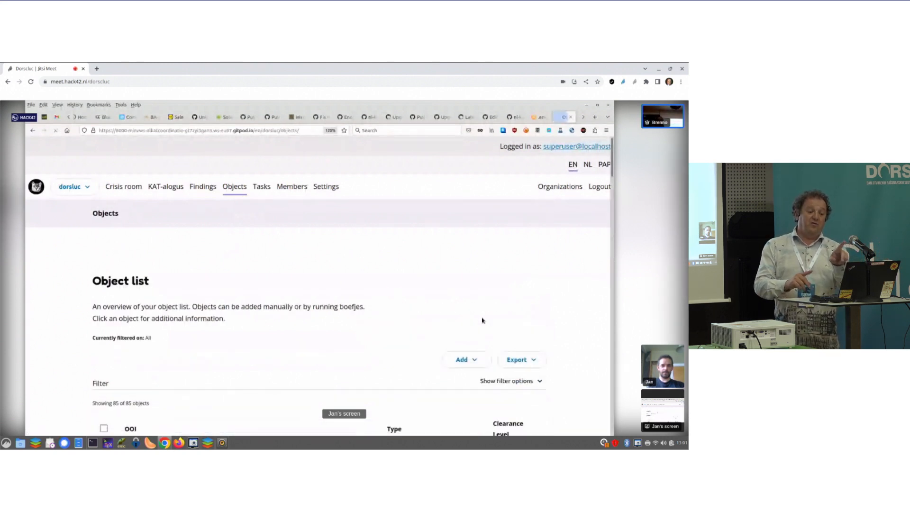
scroll(down, 3)
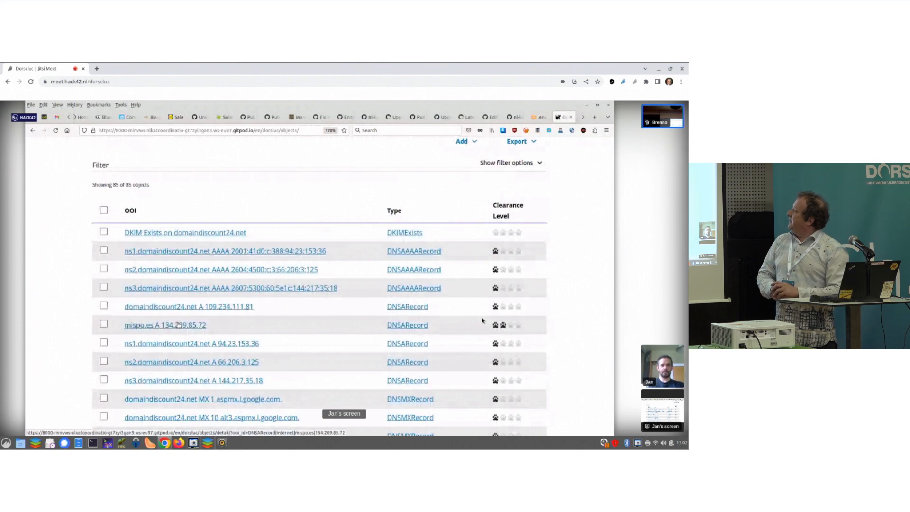
click(506, 162)
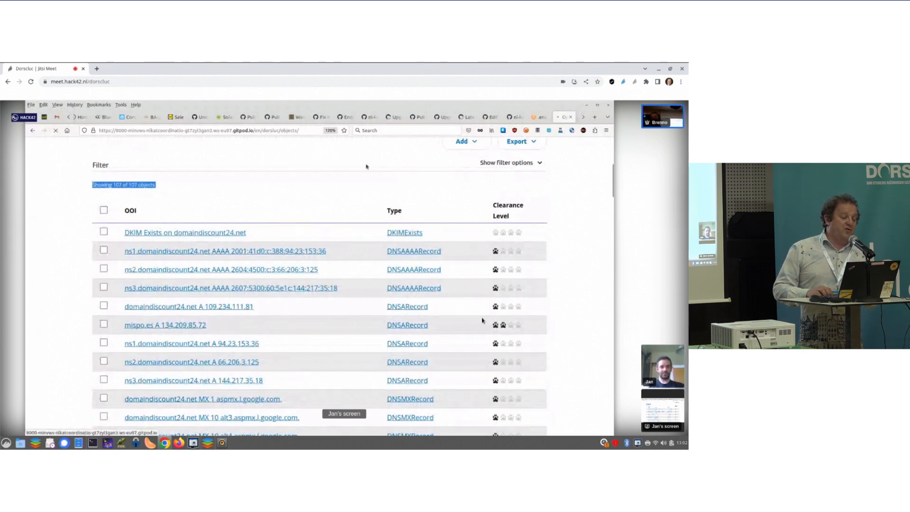
Review the 27 findings, headed by a high-severity open database port finding.
click(506, 162)
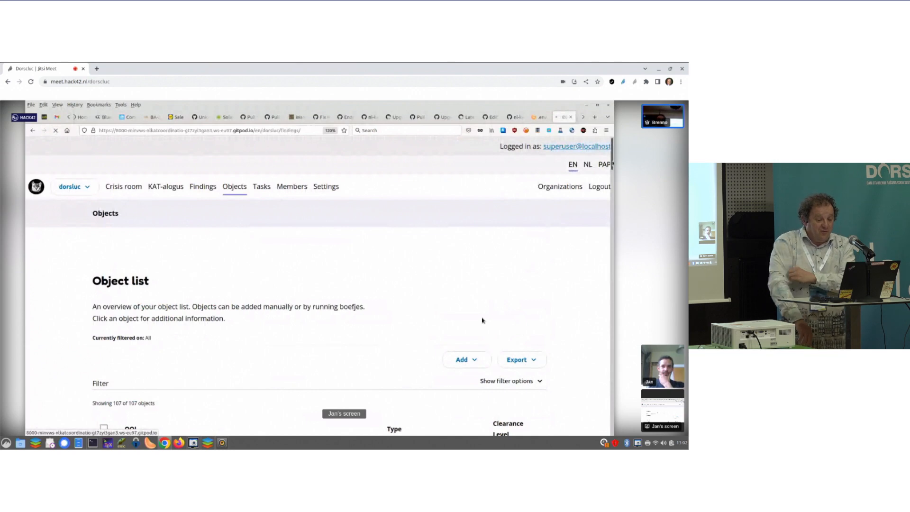
click(203, 186)
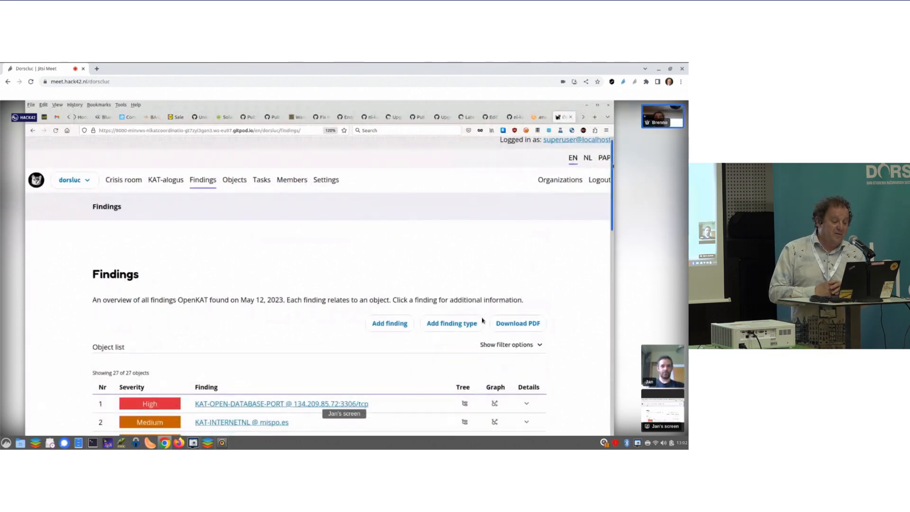
scroll(down, 3)
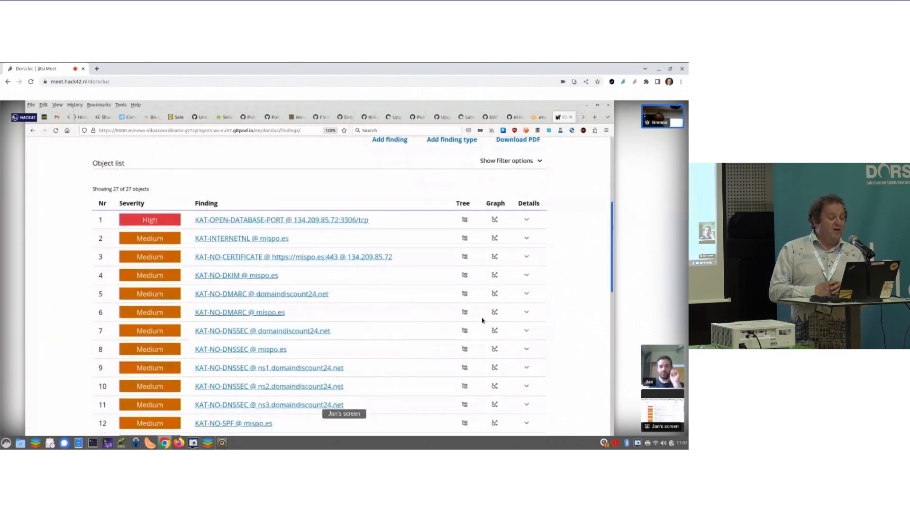
scroll(down, 3)
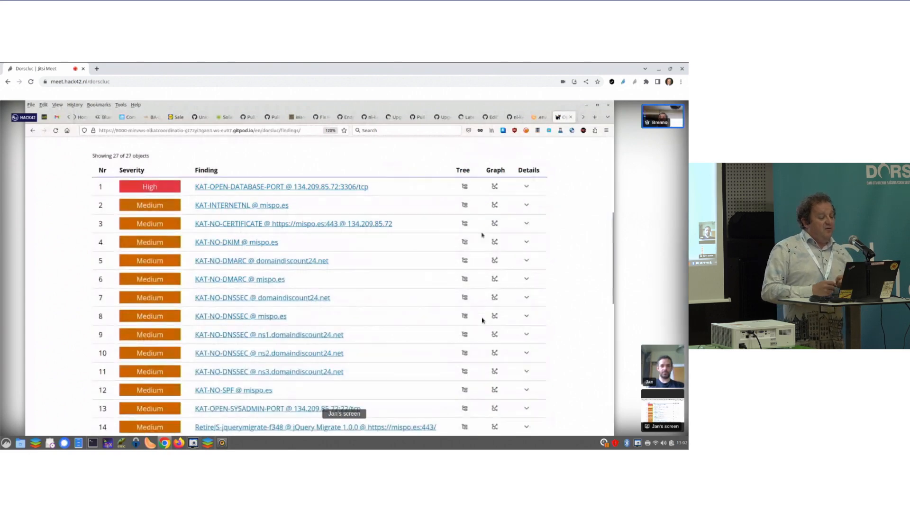
Inspect the KAT-OPEN-DATABASE-PORT finding details for 134.209.85.72:3306/tcp.
click(281, 186)
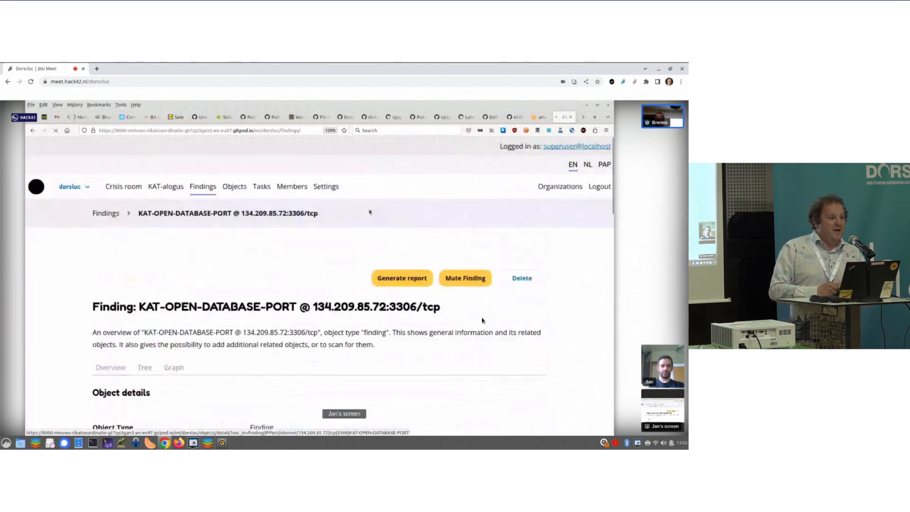
scroll(down, 3)
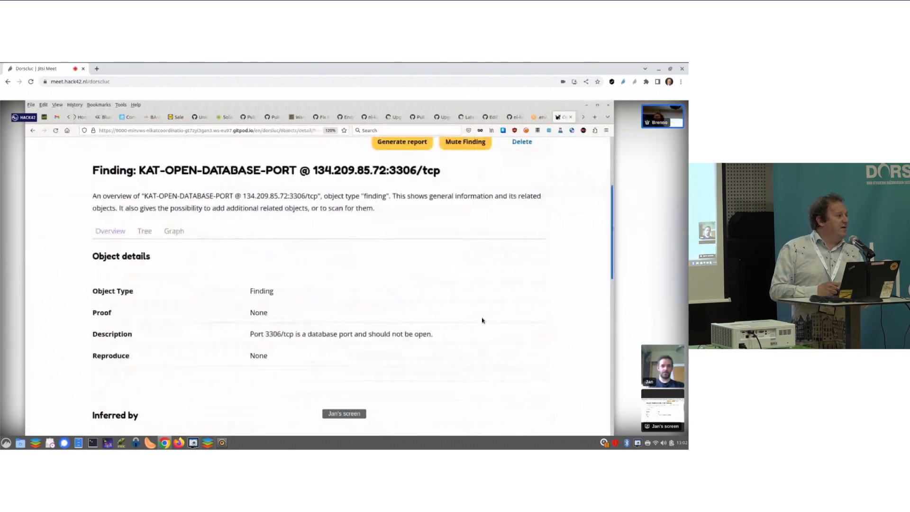
scroll(down, 3)
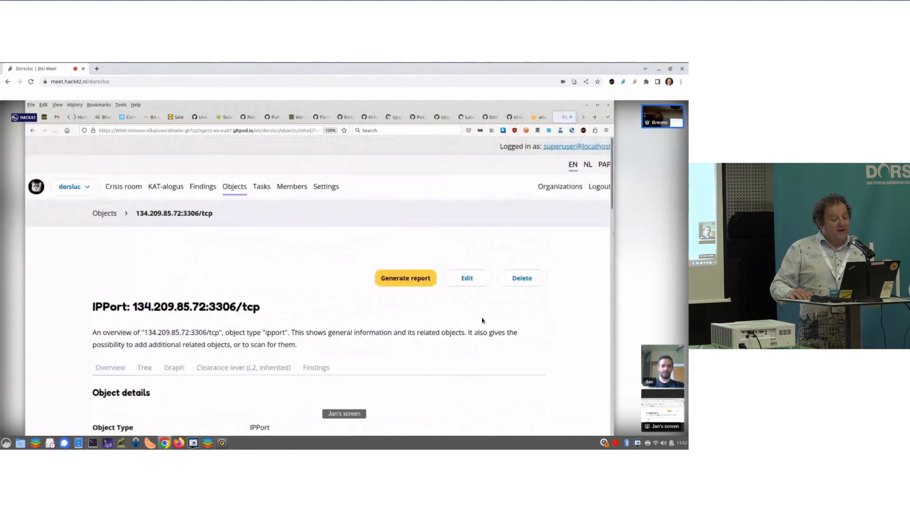
Review the MySQL port 3306 object's details, related objects and its one high finding.
scroll(down, 3)
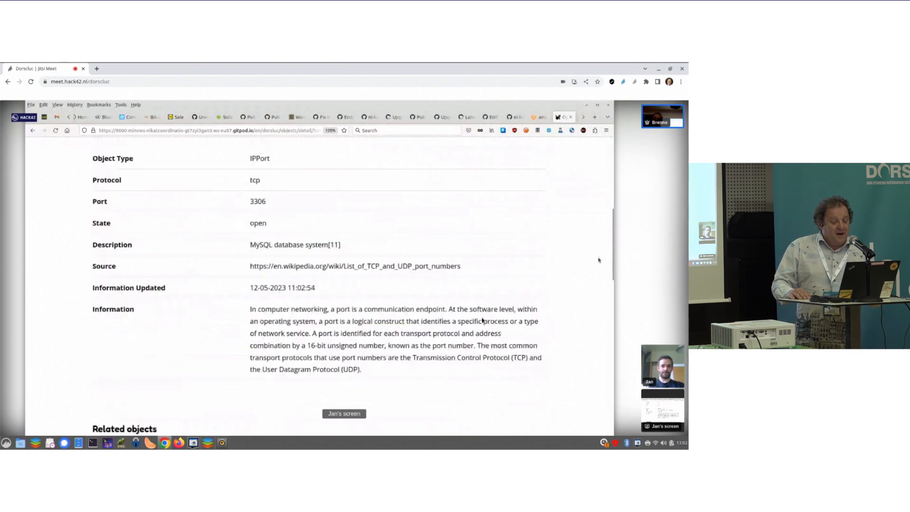
scroll(down, 3)
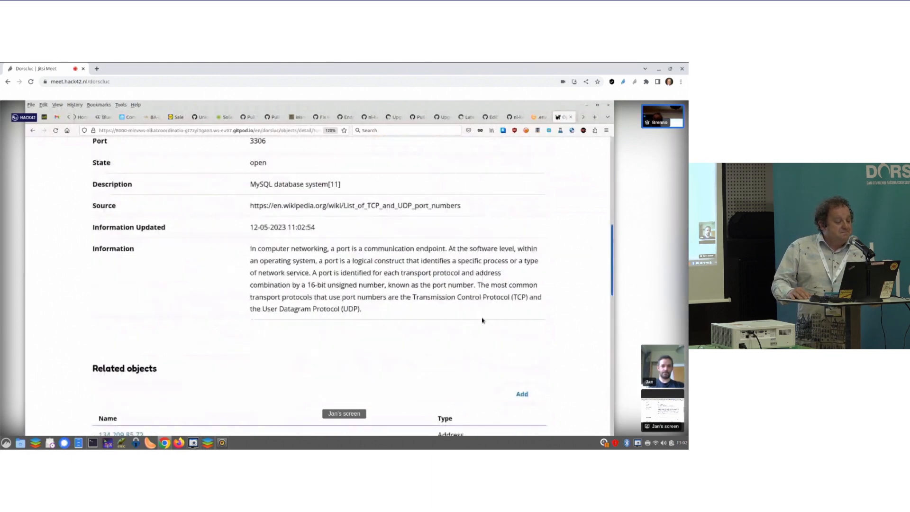
scroll(down, 3)
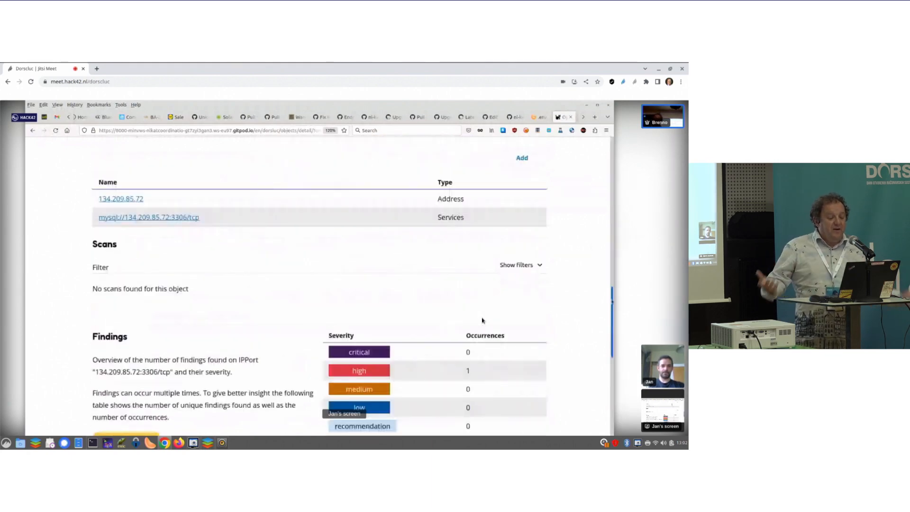
scroll(up, 3)
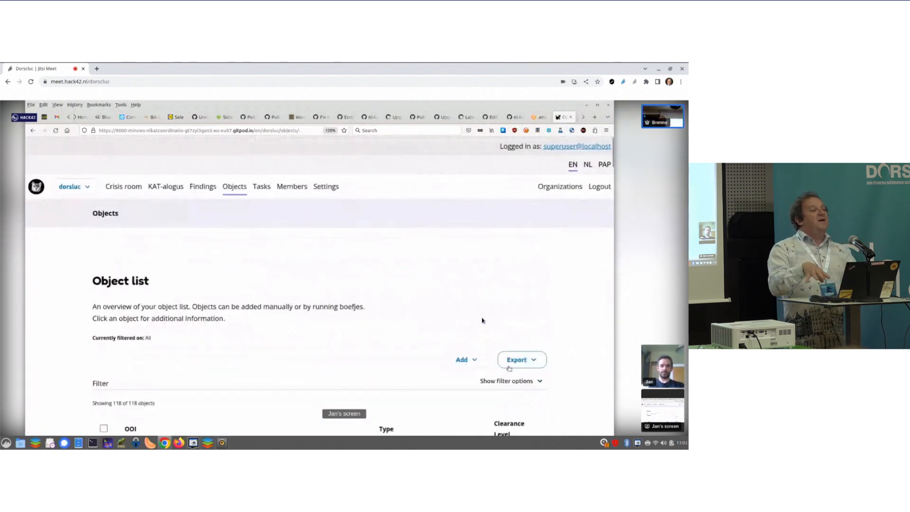
Filter the object list to the DNSZone OOI type.
click(506, 380)
text(dnszone)
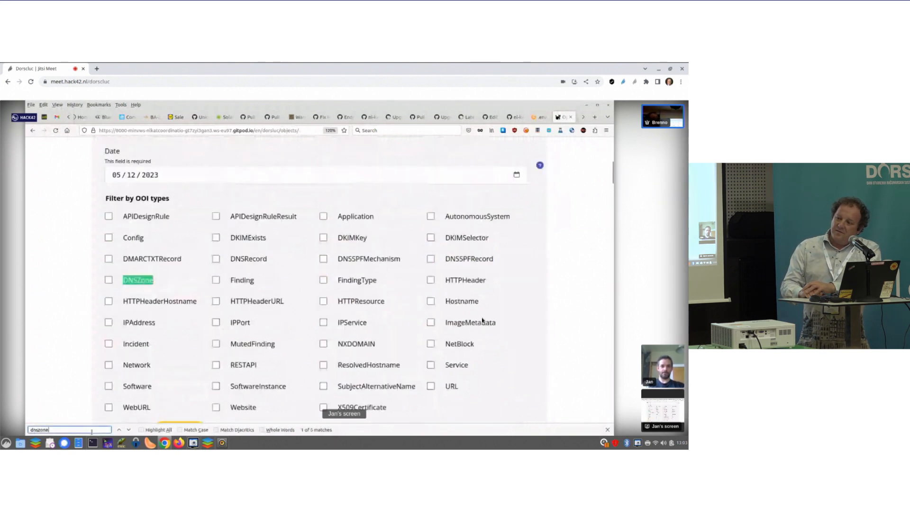
click(108, 280)
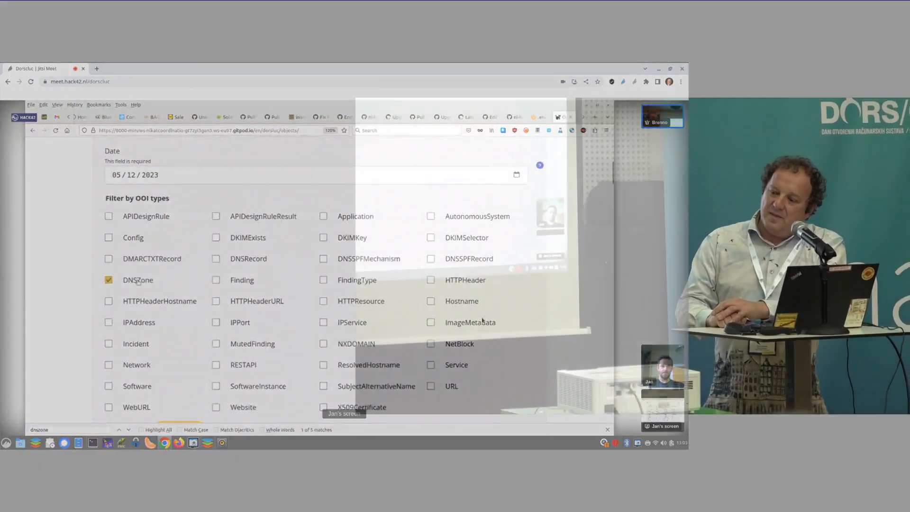